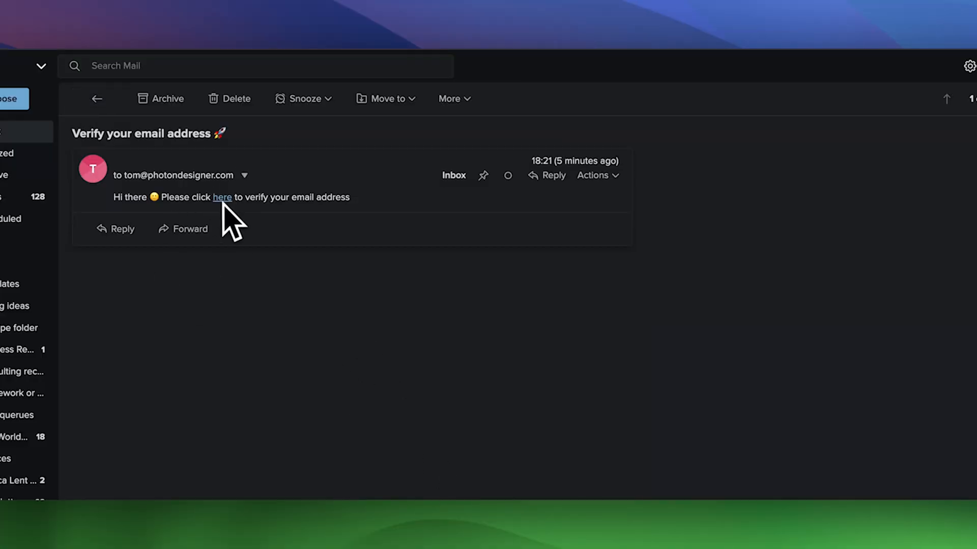
Follow the 'here' verification link in the 'Verify your email address' email
click(222, 197)
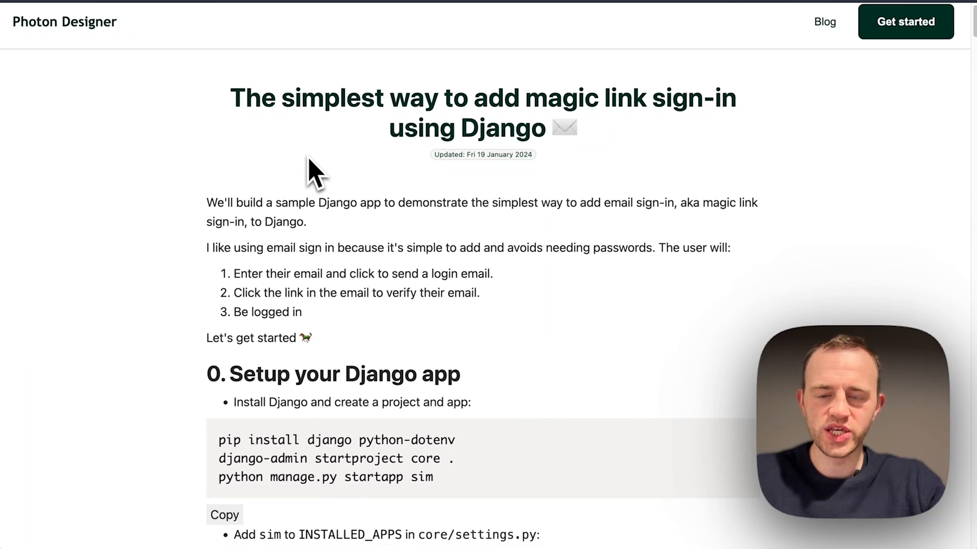
scroll(down, 3)
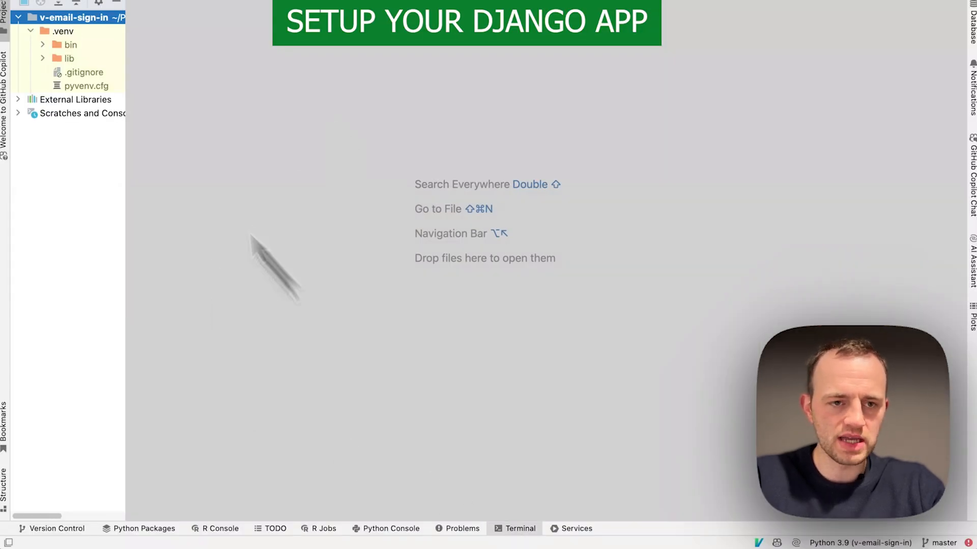
Create the core project and sim app, then add 'sim' to INSTALLED_APPS in core/settings.py
click(519, 528)
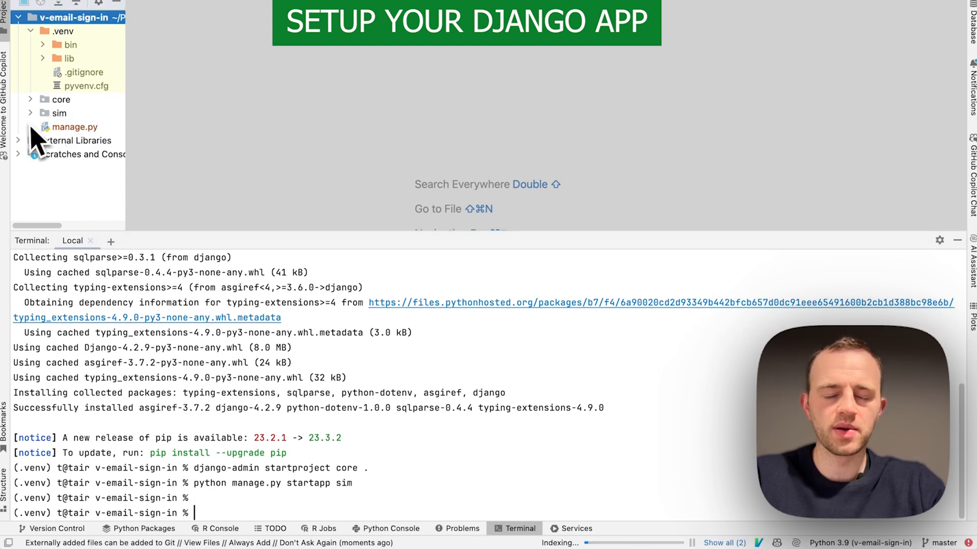
mouse_move(330, 293)
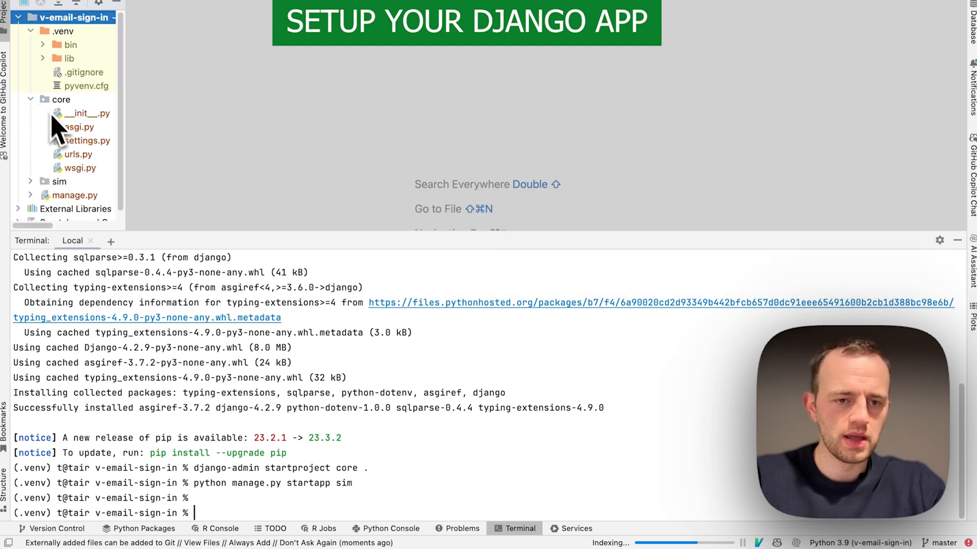
double_click(86, 141)
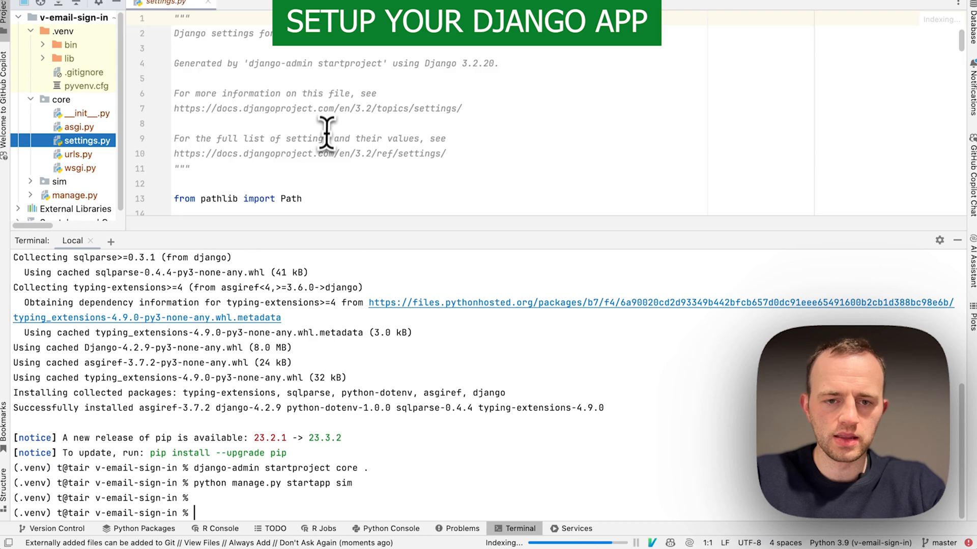
scroll(down, 3)
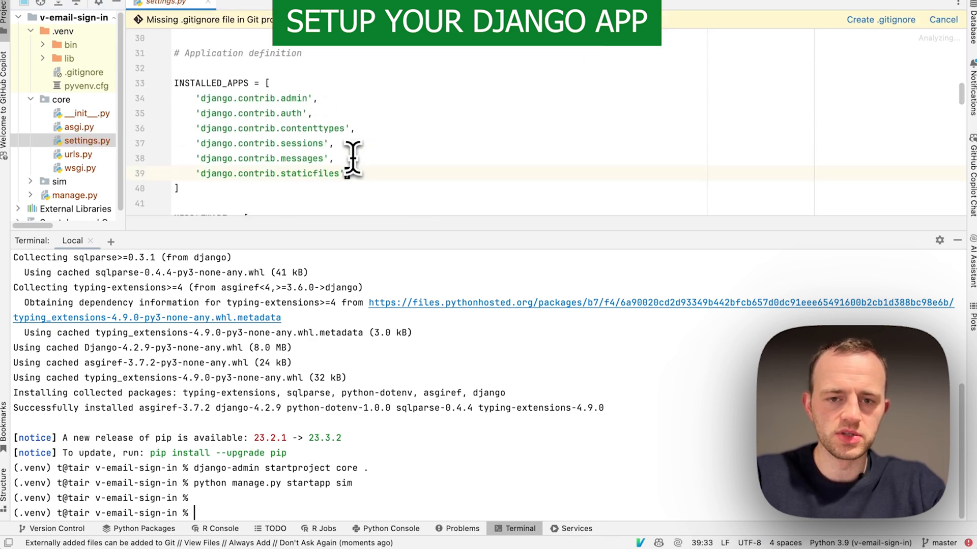
text('sim')
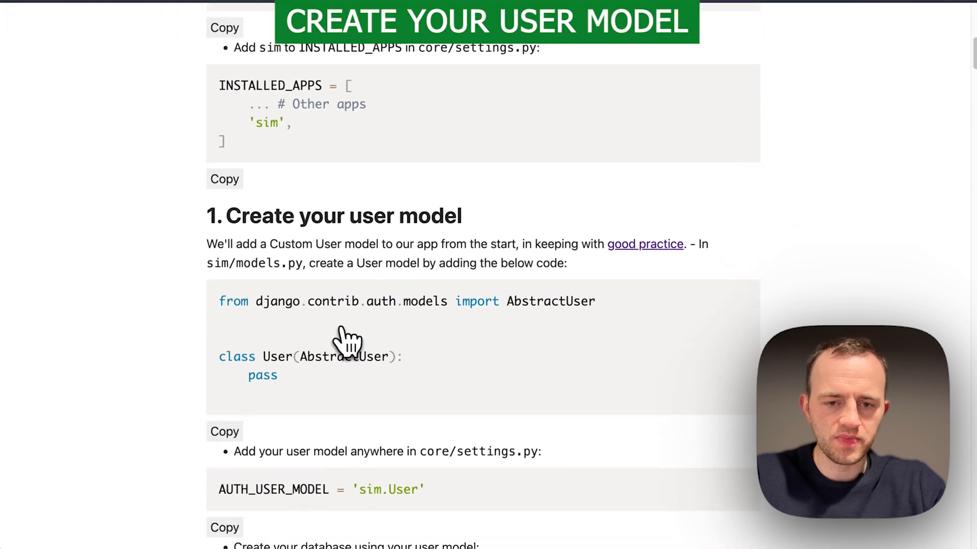
Copy the custom User model code snippet from section 1 of the tutorial
scroll(down, 3)
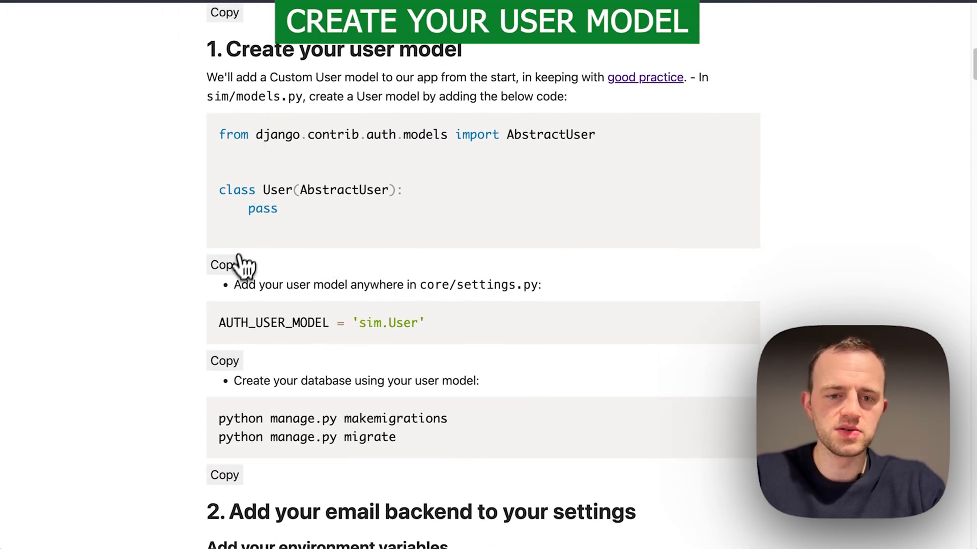
click(225, 265)
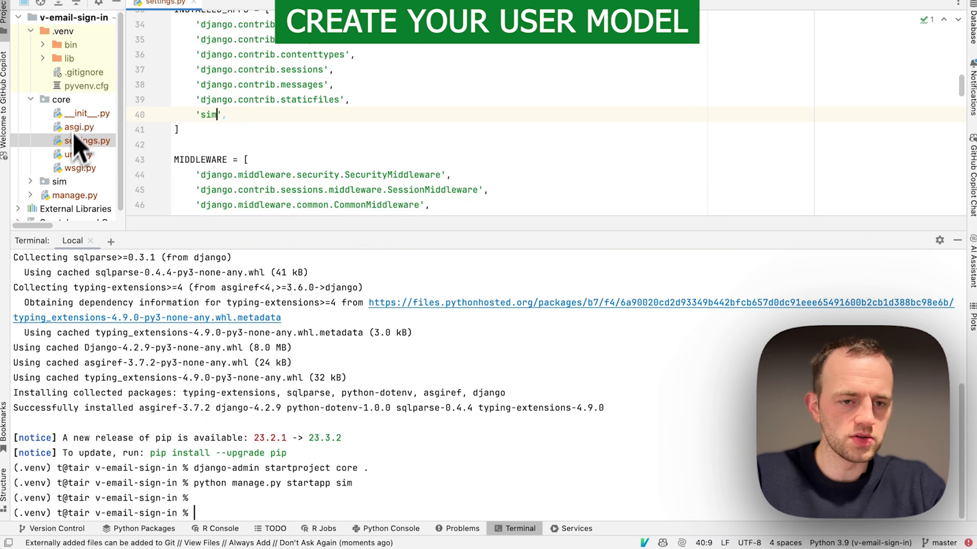
click(58, 181)
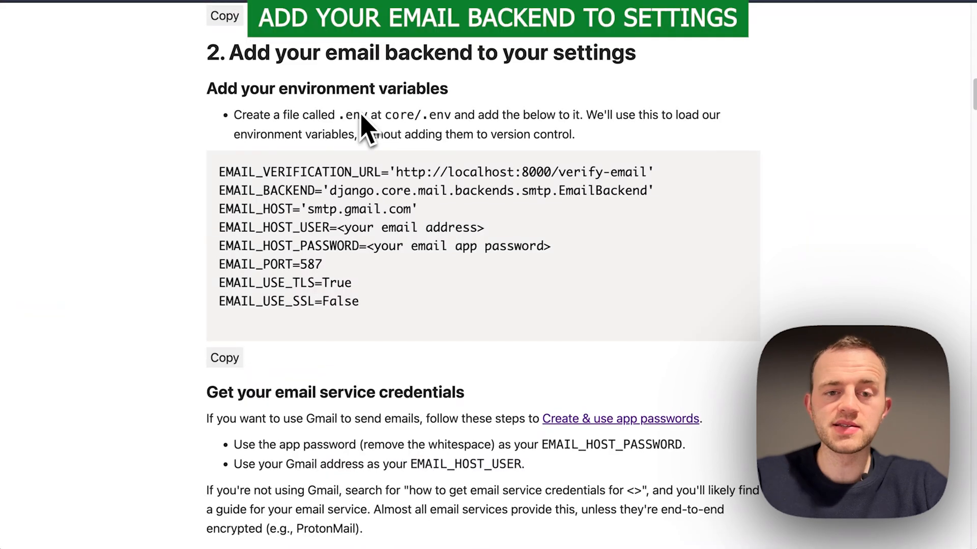
scroll(down, 3)
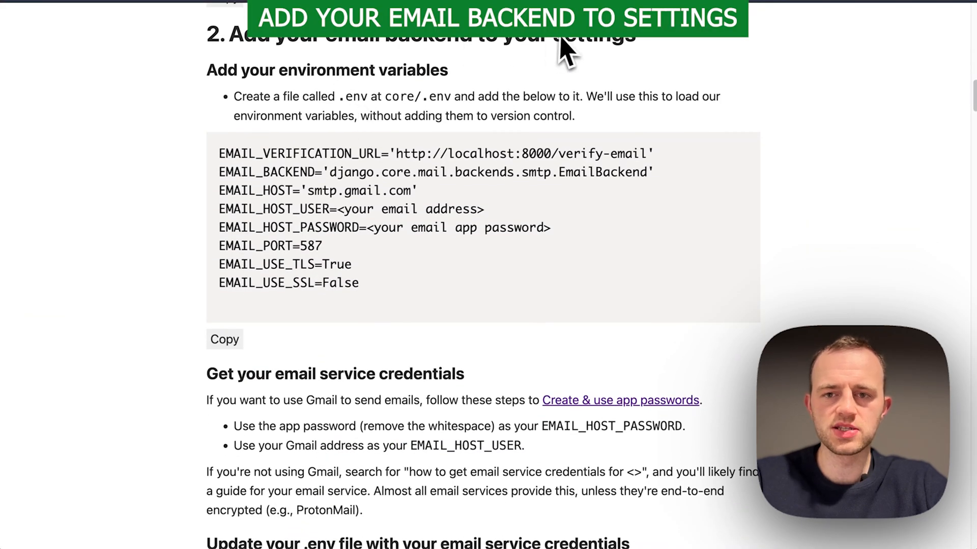
mouse_move(580, 59)
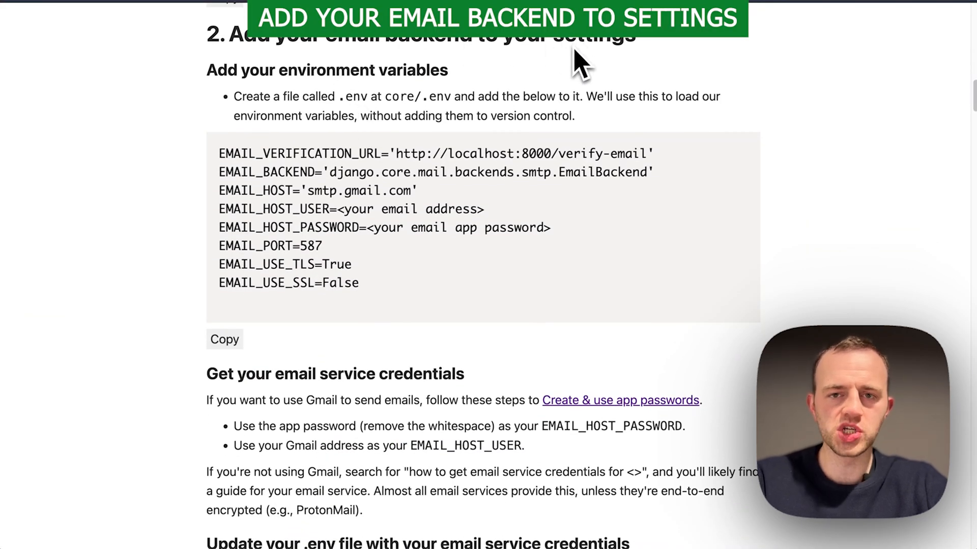
mouse_move(386, 202)
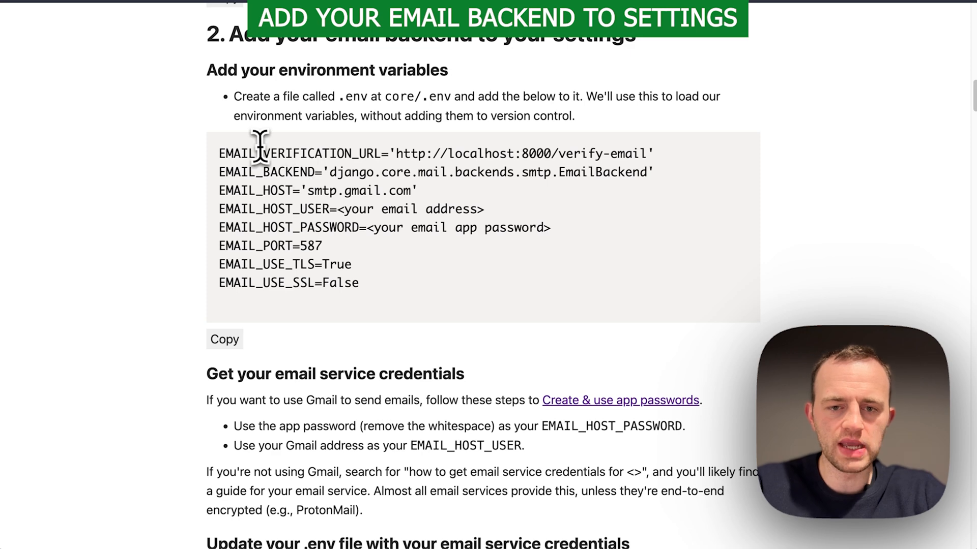
mouse_move(442, 156)
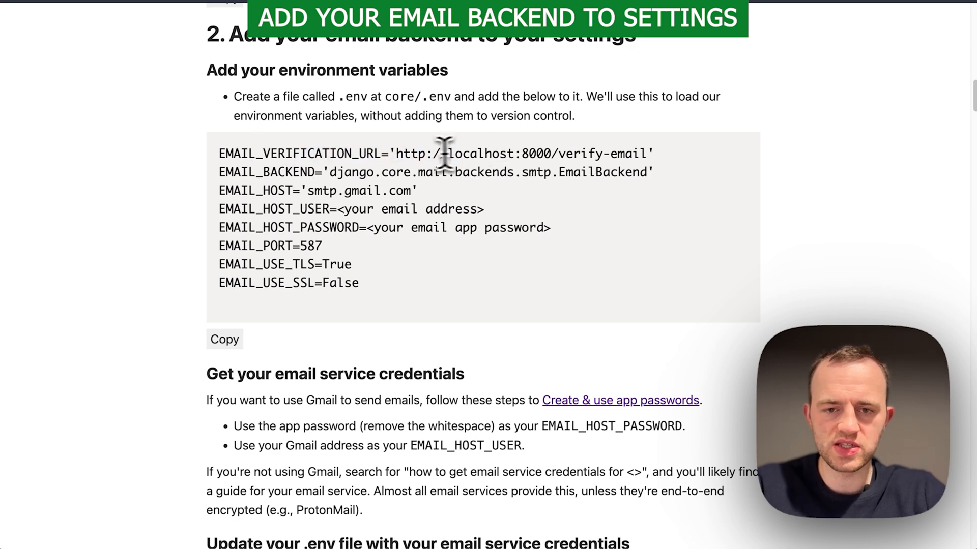
drag(404, 153, 647, 154)
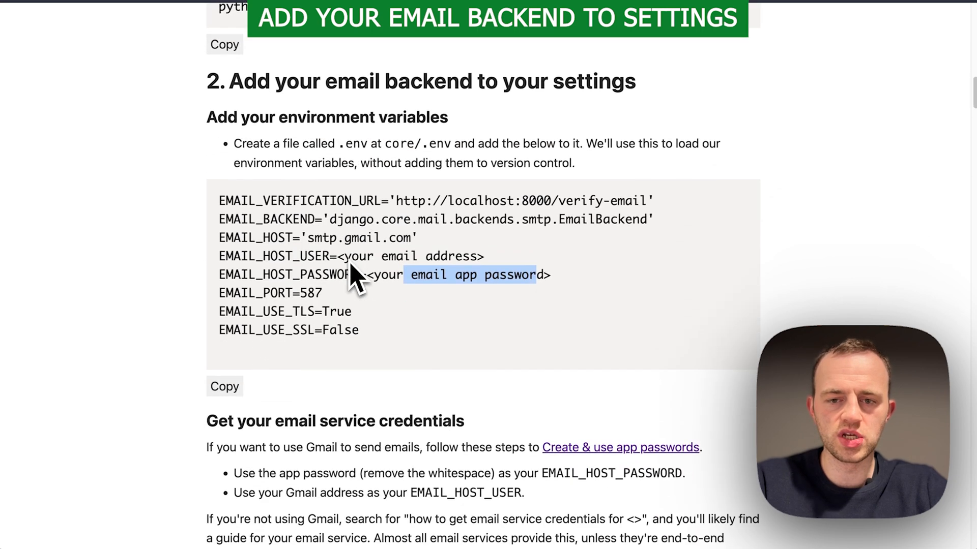
scroll(down, 3)
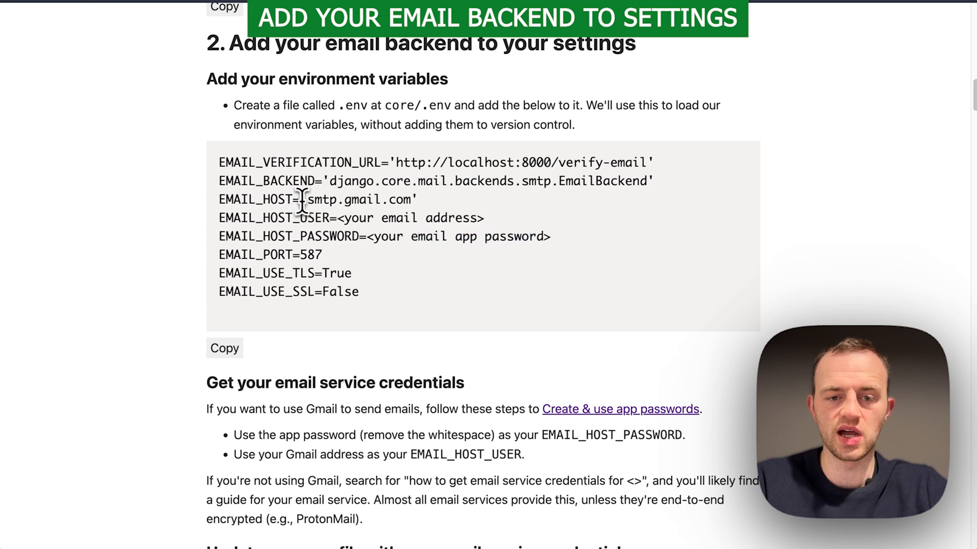
double_click(320, 200)
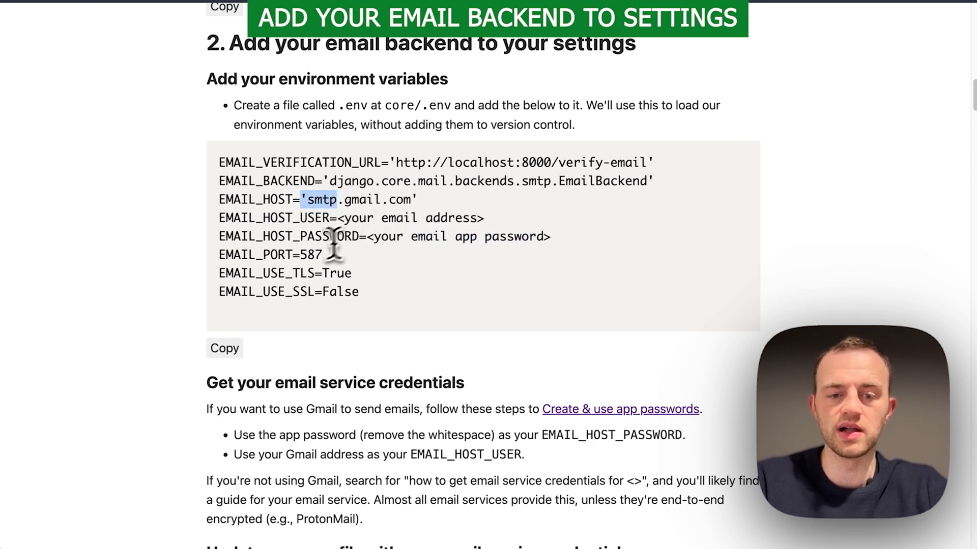
double_click(311, 254)
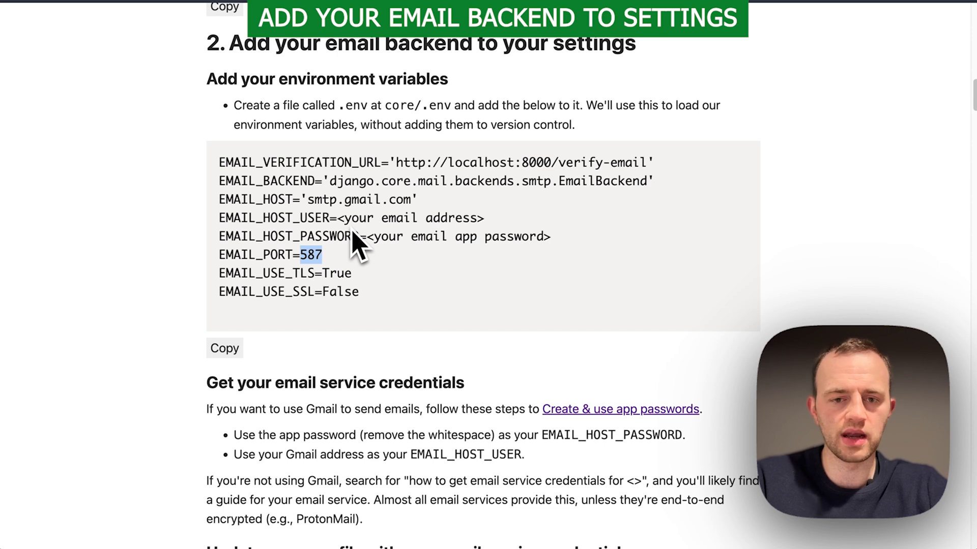
mouse_move(361, 261)
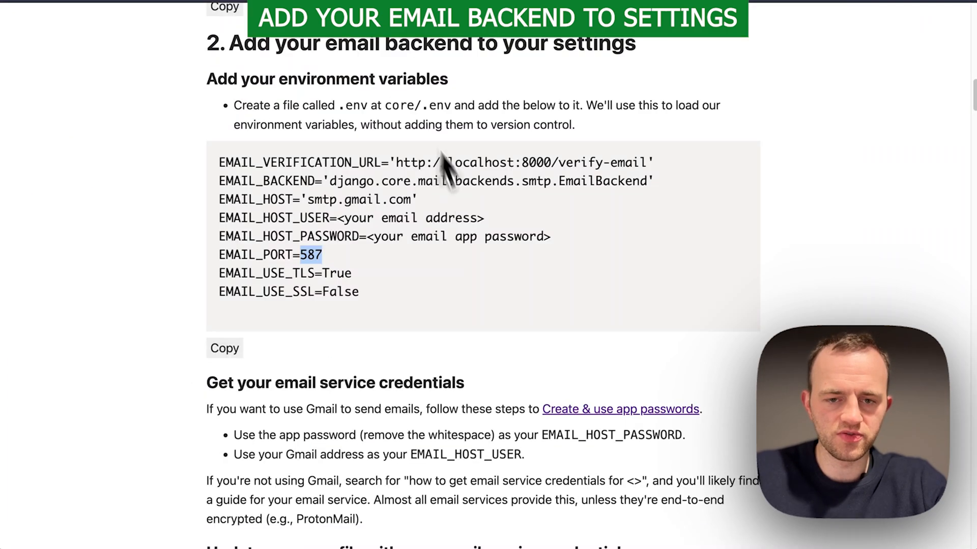
Open the guide to creating Google app passwords and read through it
click(619, 409)
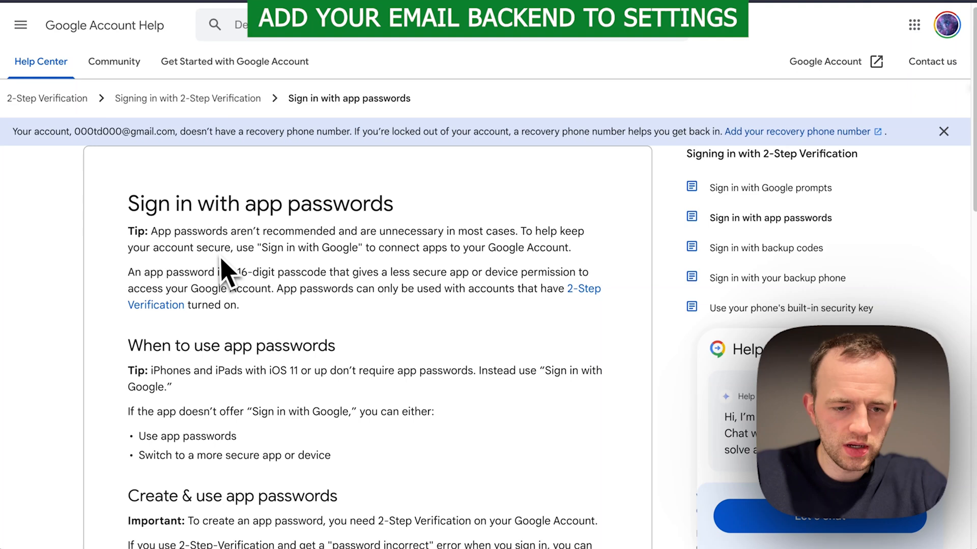
scroll(down, 3)
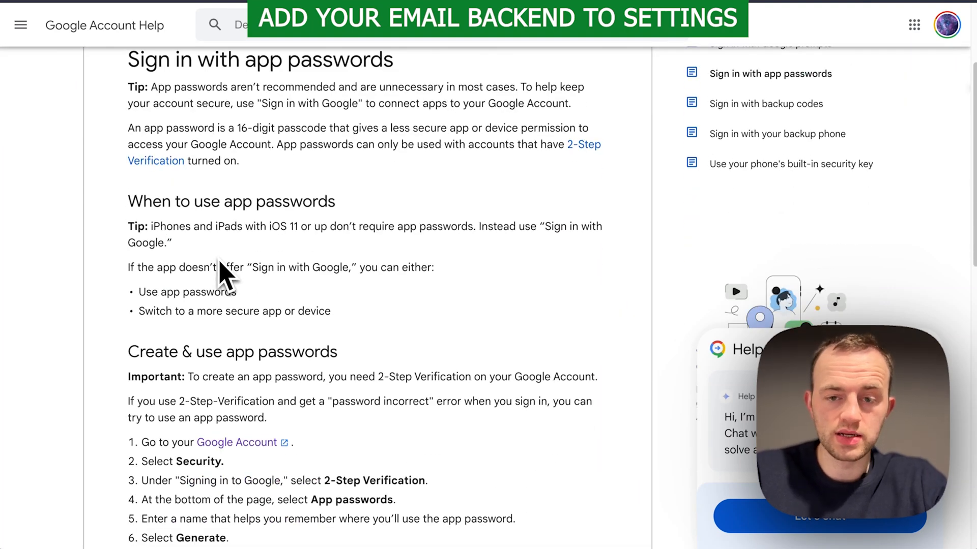
scroll(down, 3)
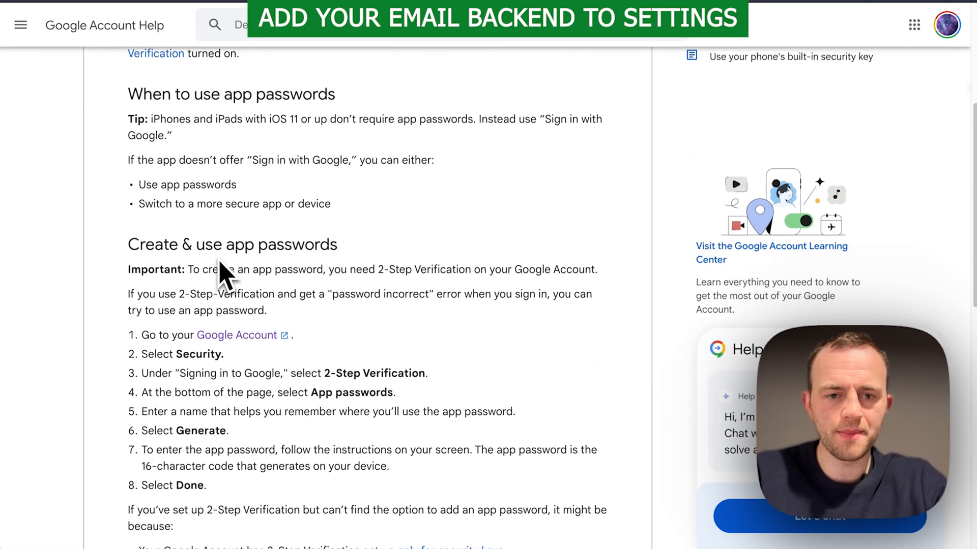
scroll(down, 3)
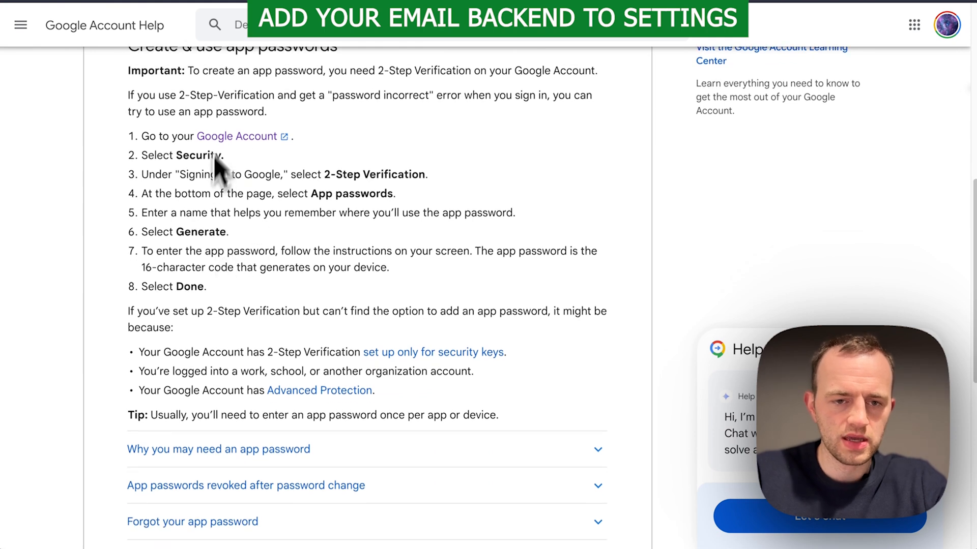
mouse_move(240, 180)
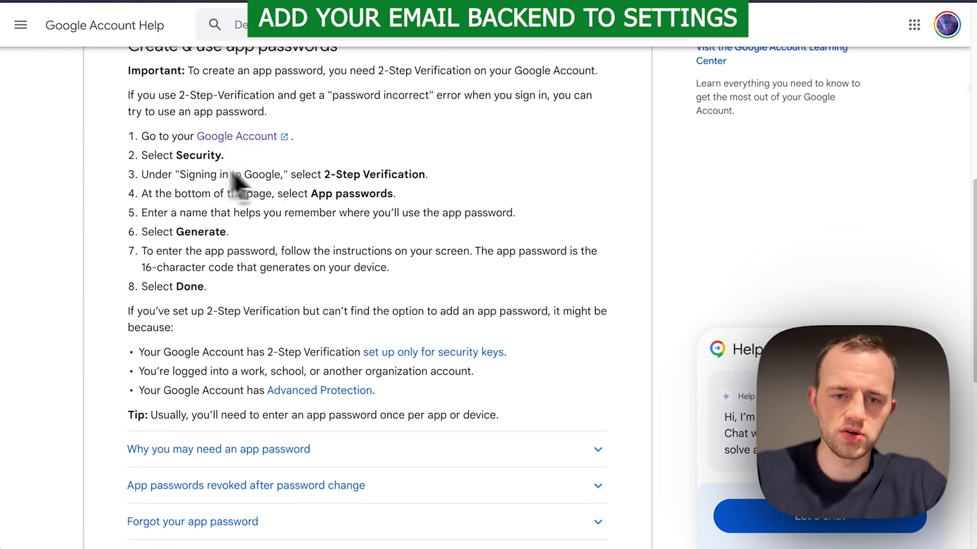
mouse_move(319, 221)
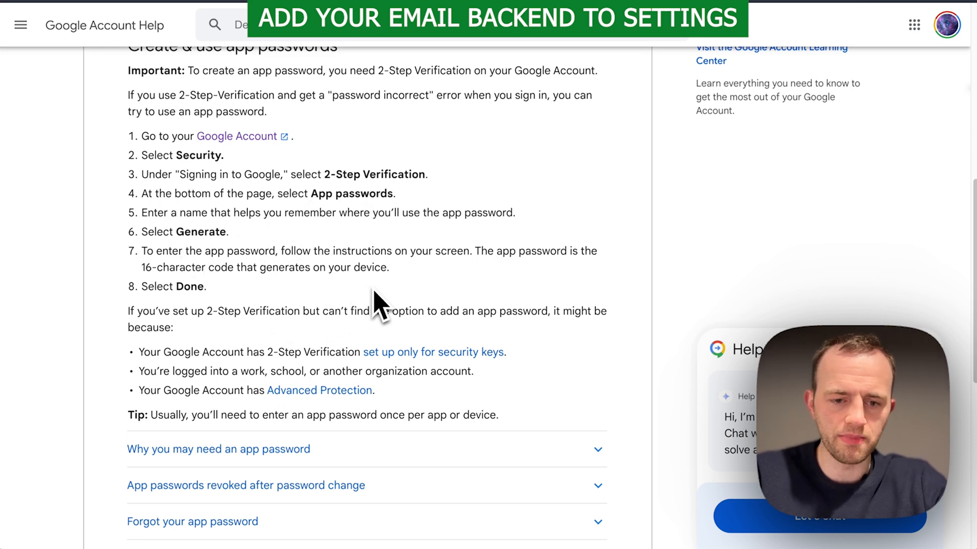
Go to the App passwords list and name a new app password 'email'
scroll(down, 3)
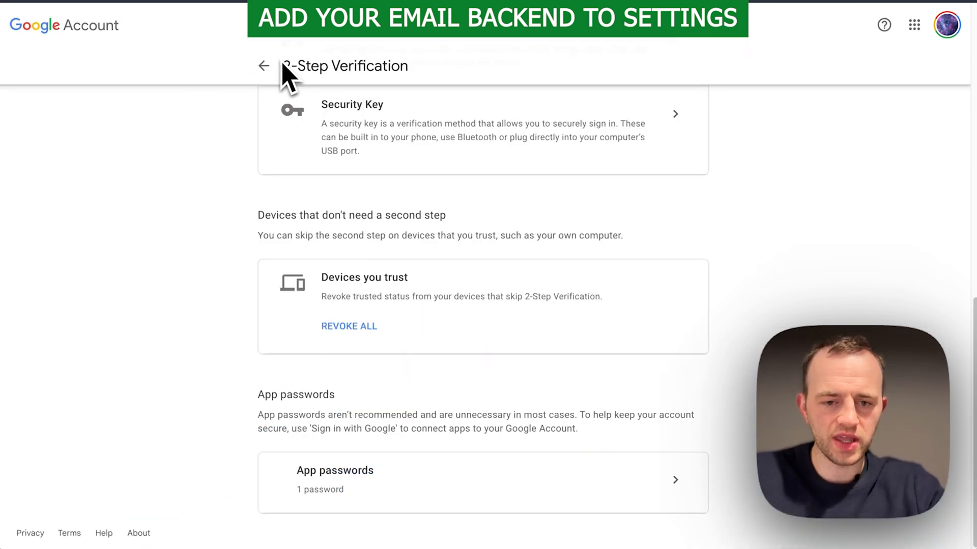
mouse_move(341, 411)
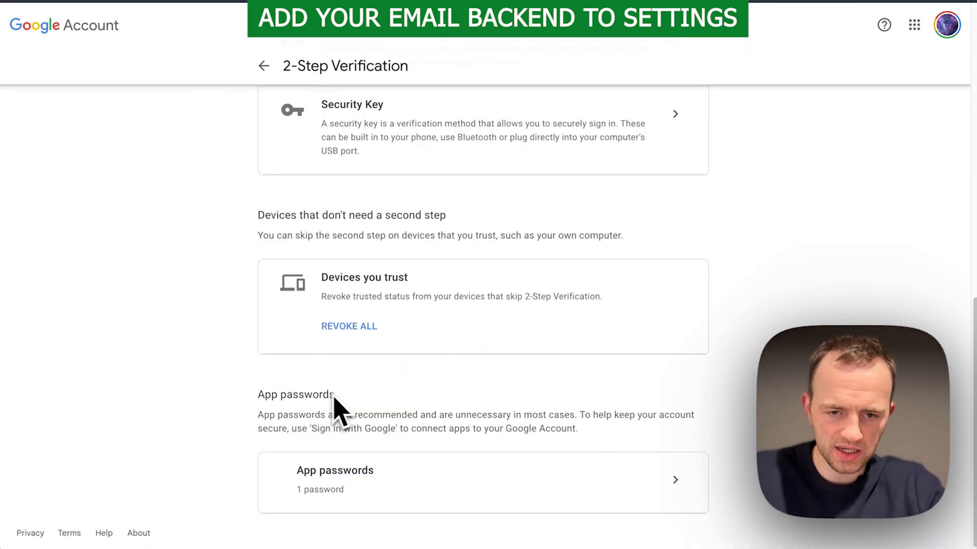
click(482, 482)
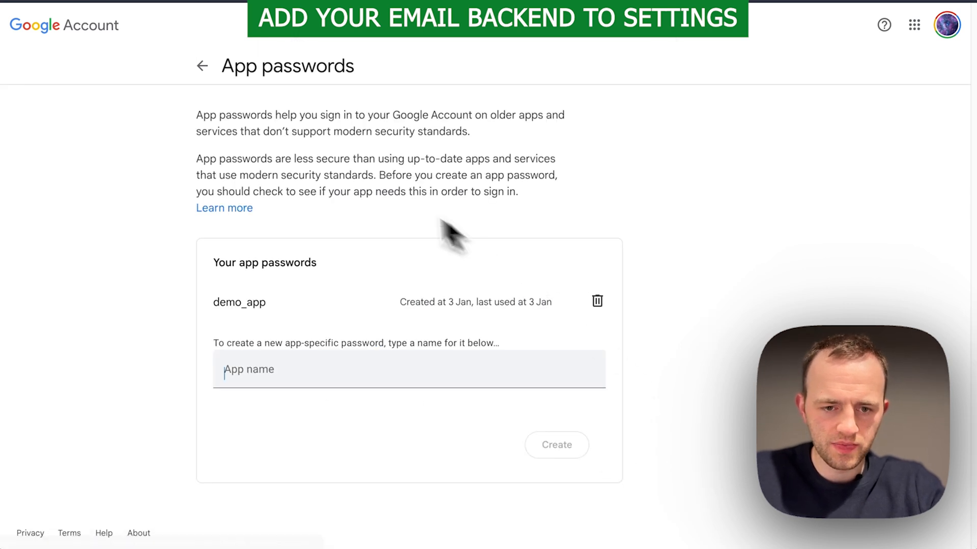
click(408, 368)
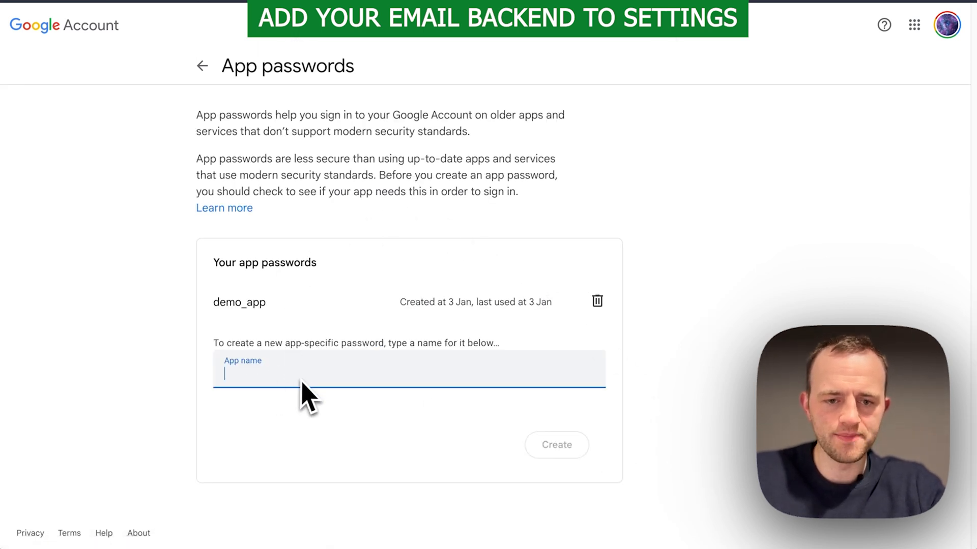
text(email)
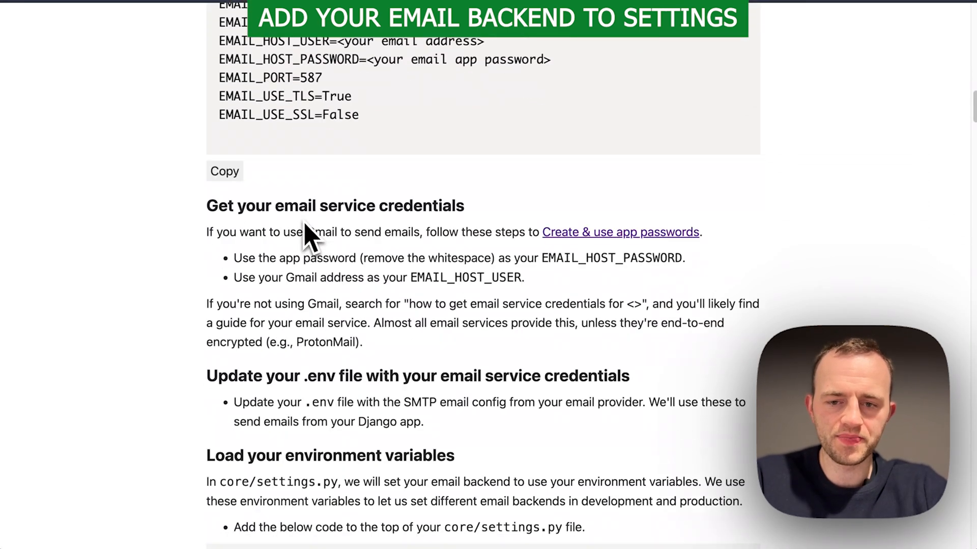
scroll(down, 3)
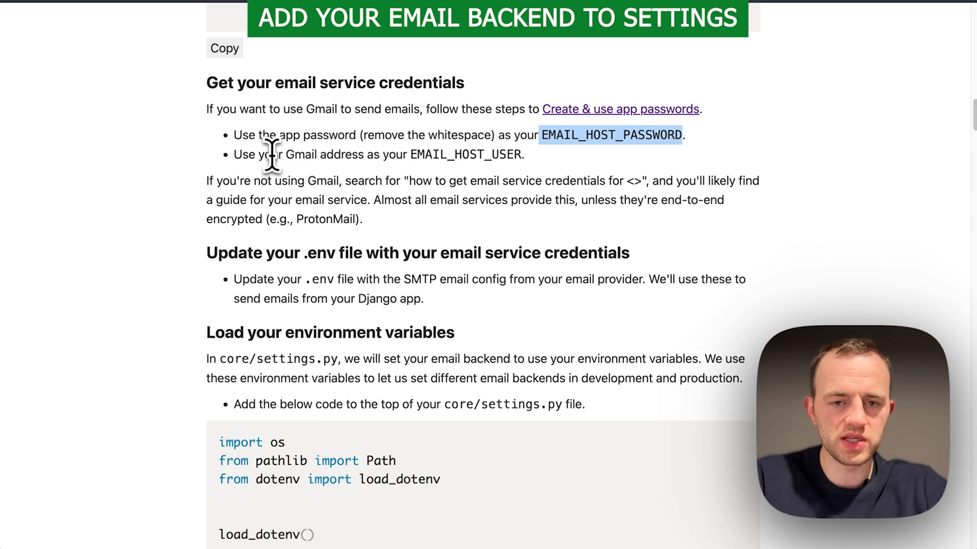
scroll(down, 3)
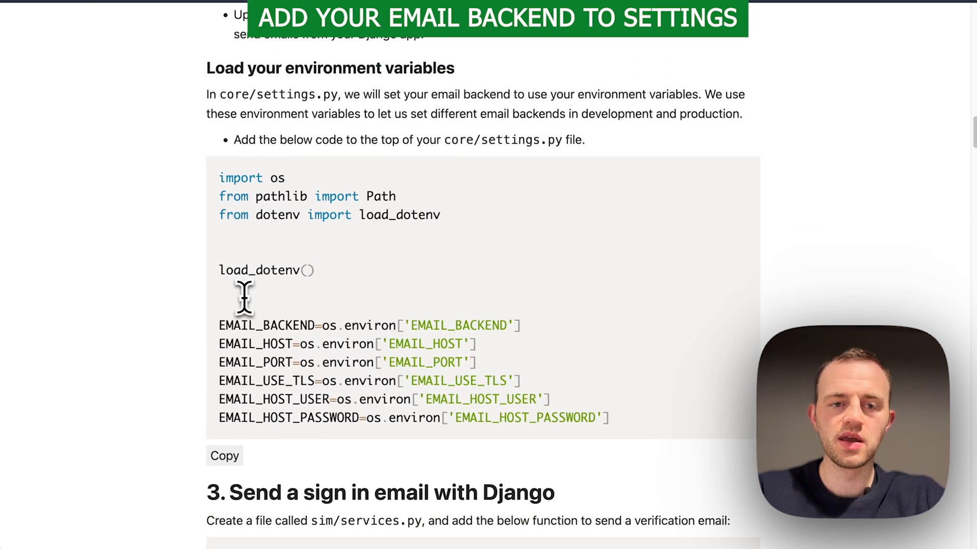
scroll(down, 3)
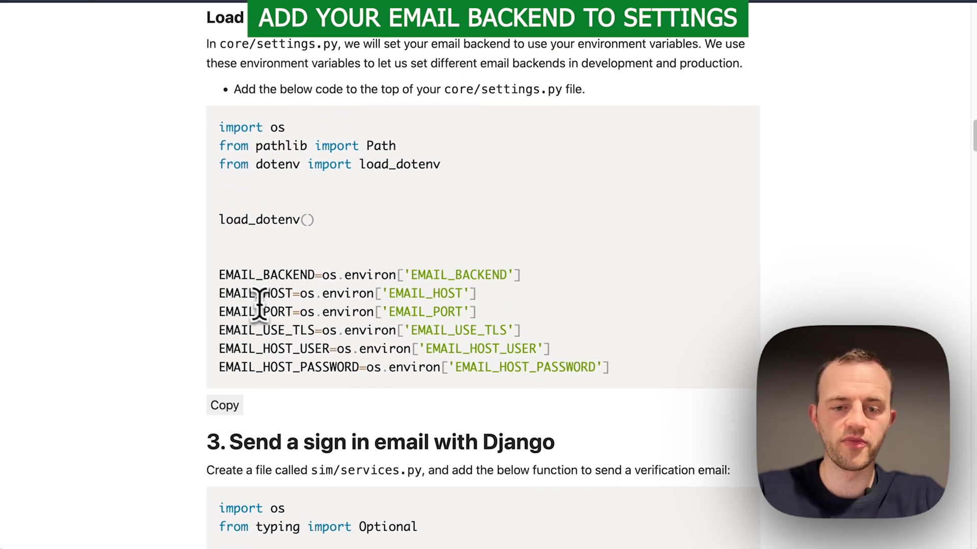
click(225, 405)
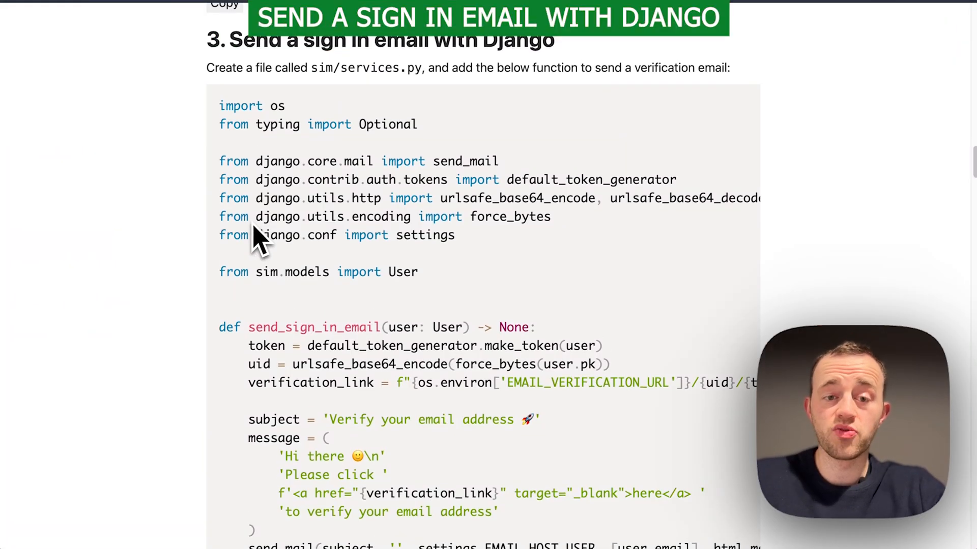
mouse_move(520, 65)
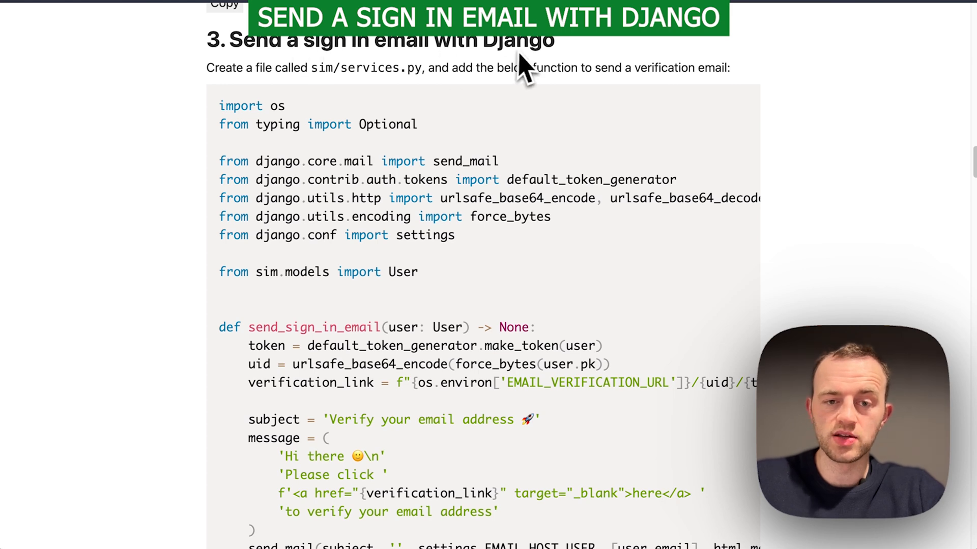
mouse_move(411, 306)
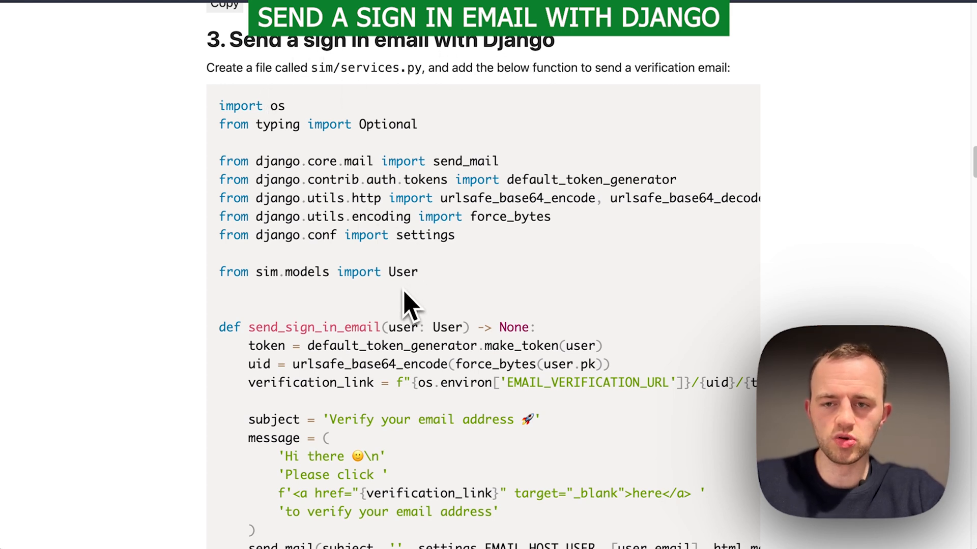
mouse_move(704, 99)
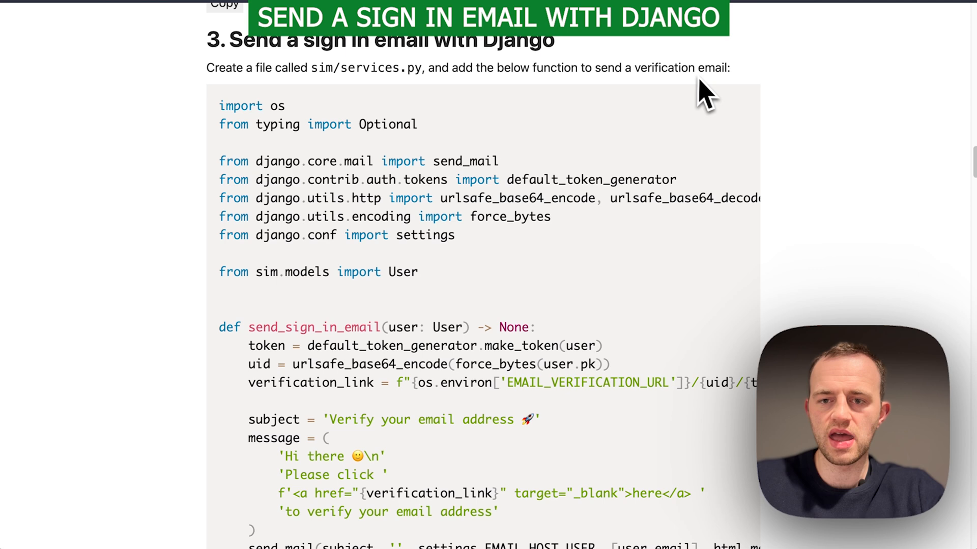
mouse_move(692, 100)
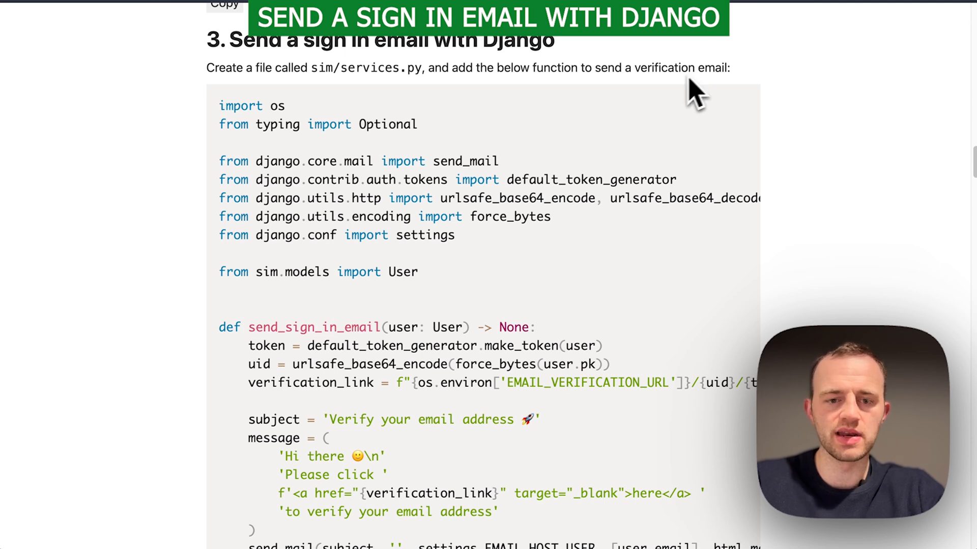
Review the pasted send_sign_in_email, UID-decode and user-lookup code in sim/services.py
scroll(down, 3)
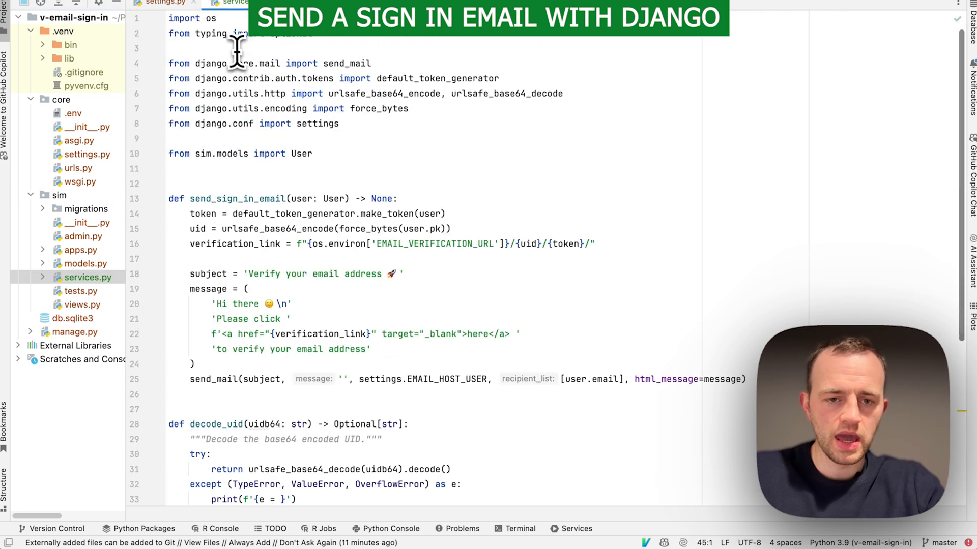
scroll(down, 3)
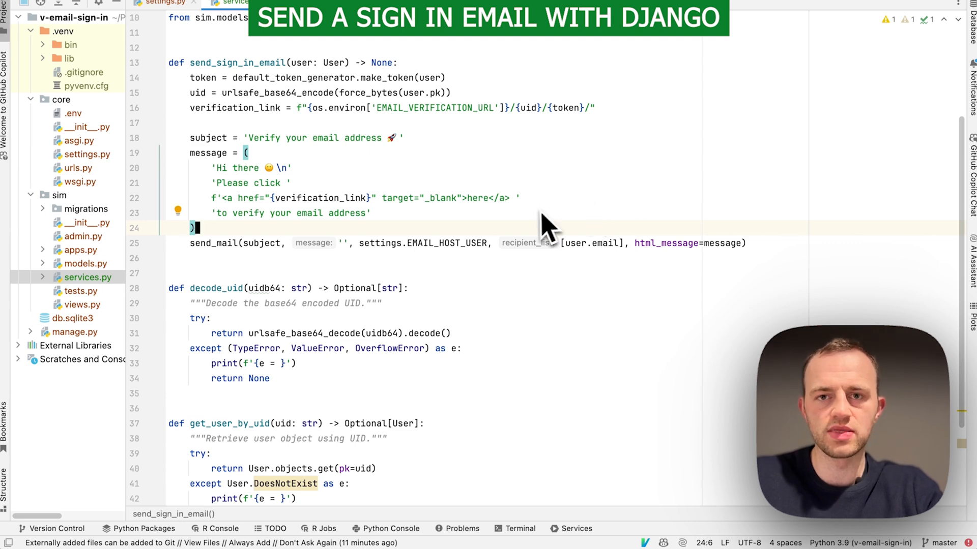
scroll(down, 3)
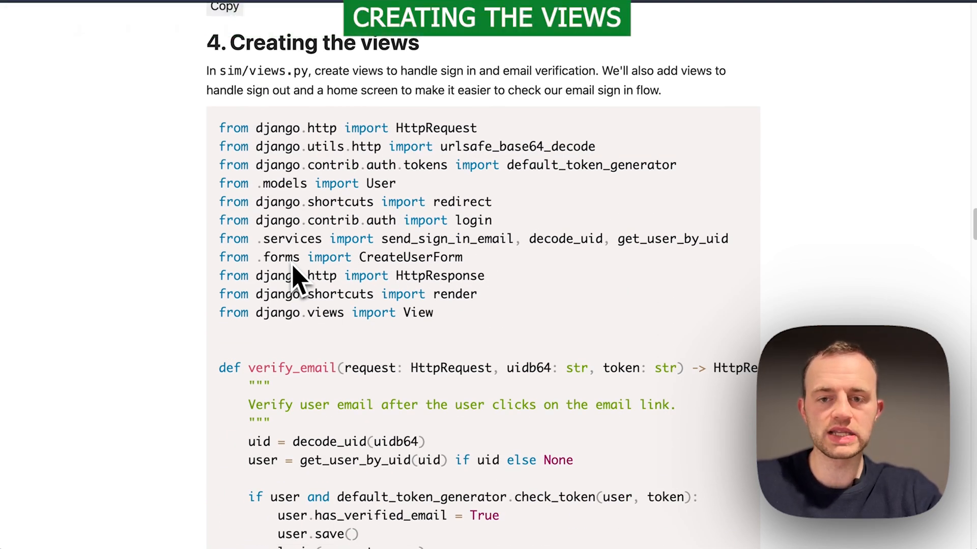
Open sim/views.py after scrolling through the tutorial's views step
scroll(down, 3)
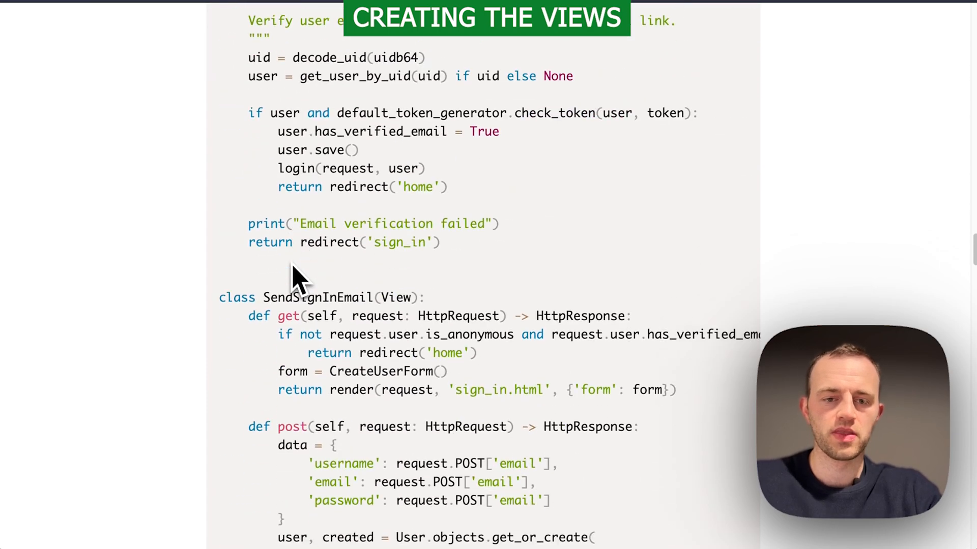
scroll(down, 3)
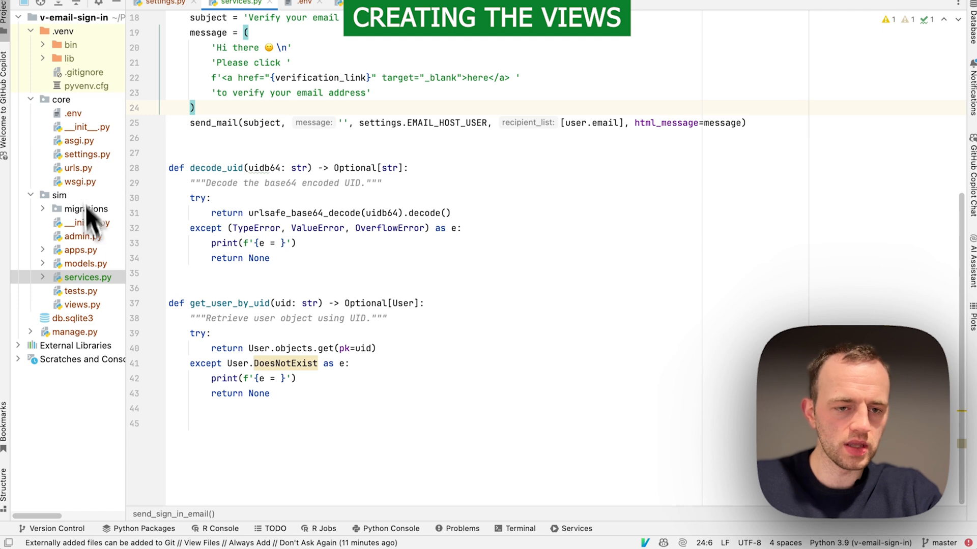
click(81, 305)
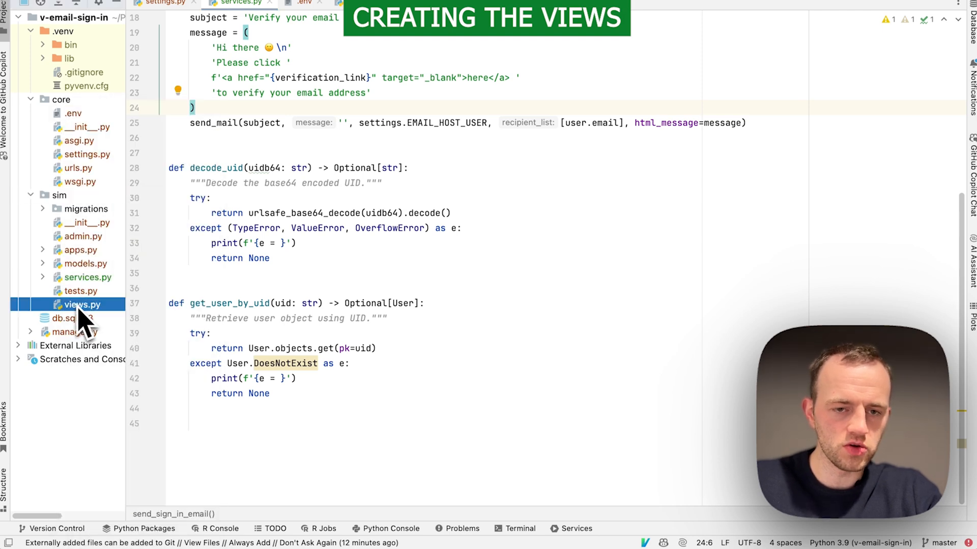
click(81, 305)
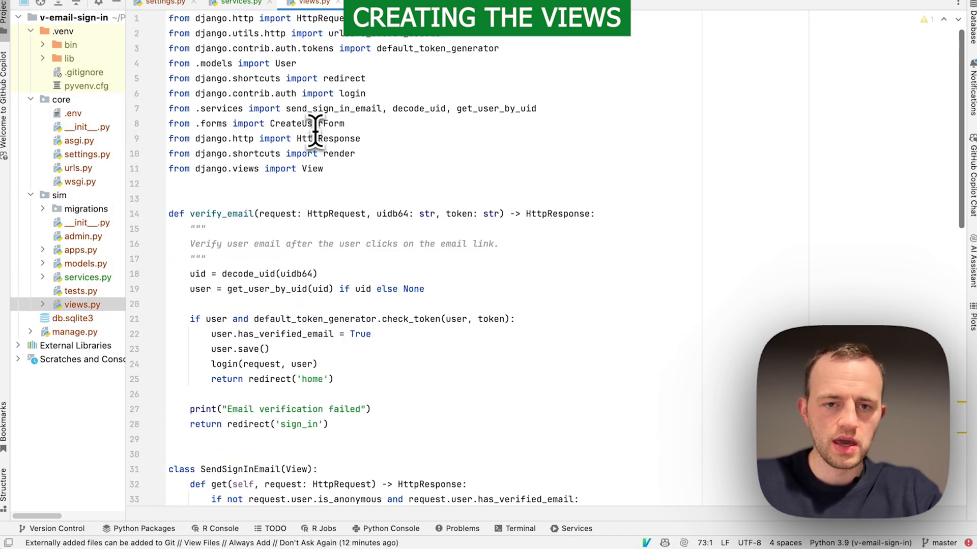
Scroll to the tutorial's section 6, Add your HTML templates
scroll(down, 3)
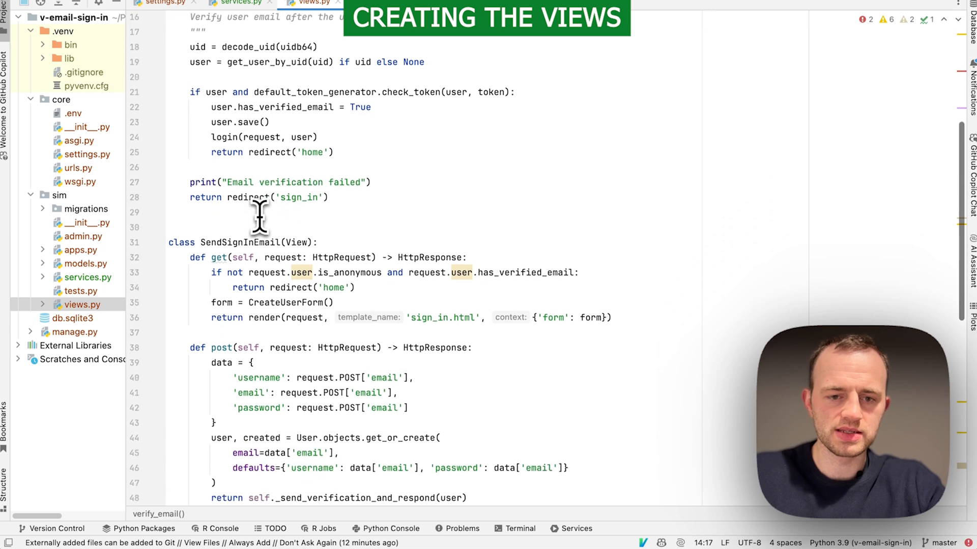
scroll(down, 3)
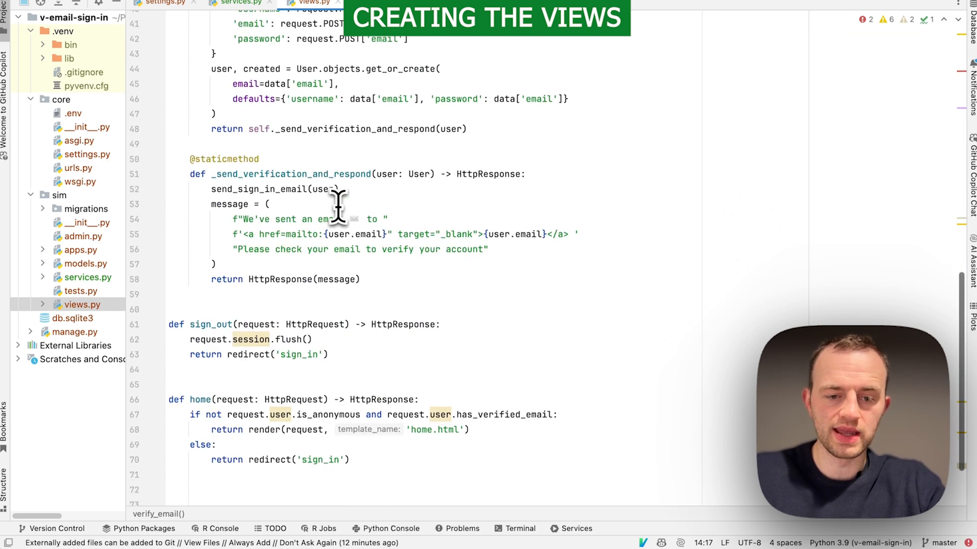
click(249, 355)
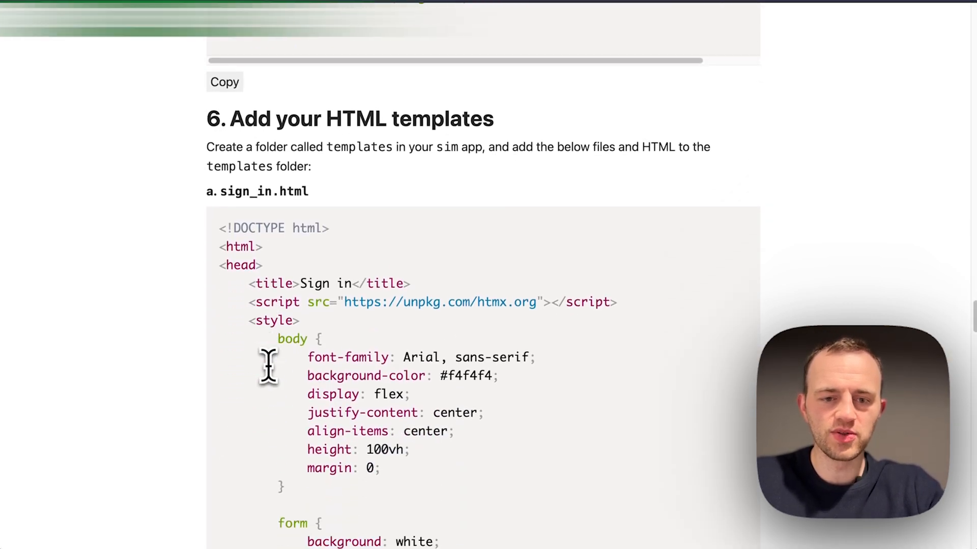
Add sign_in.html to a new sim/templates folder and begin a home.html template
scroll(down, 3)
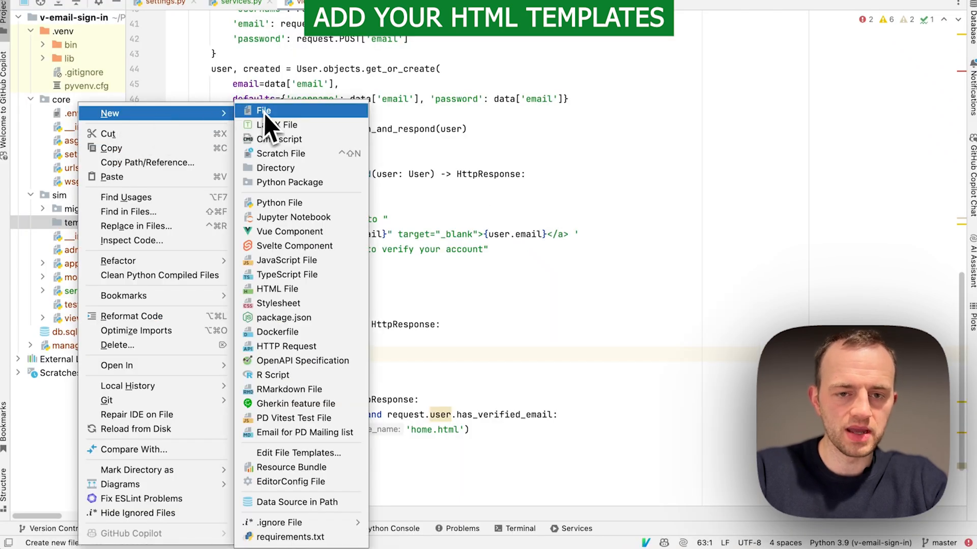
click(263, 110)
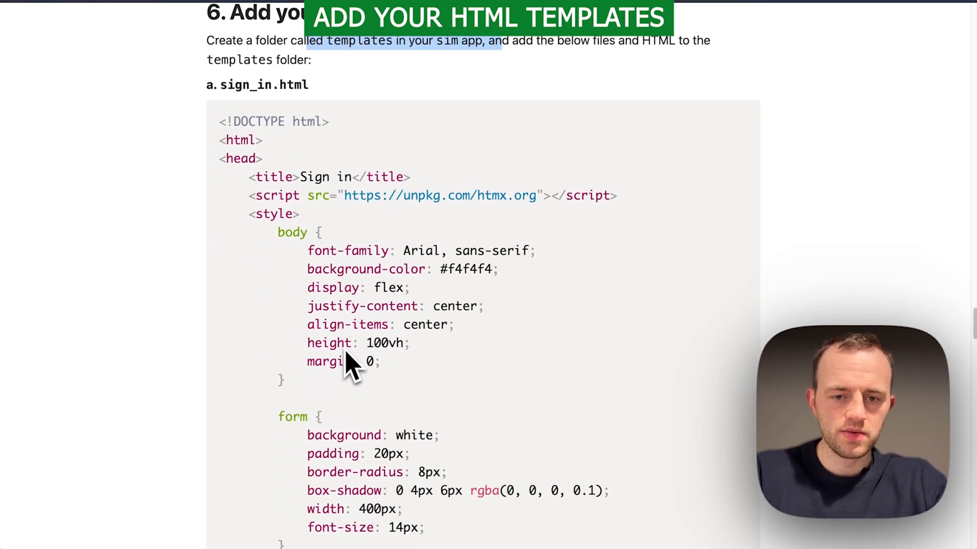
scroll(down, 3)
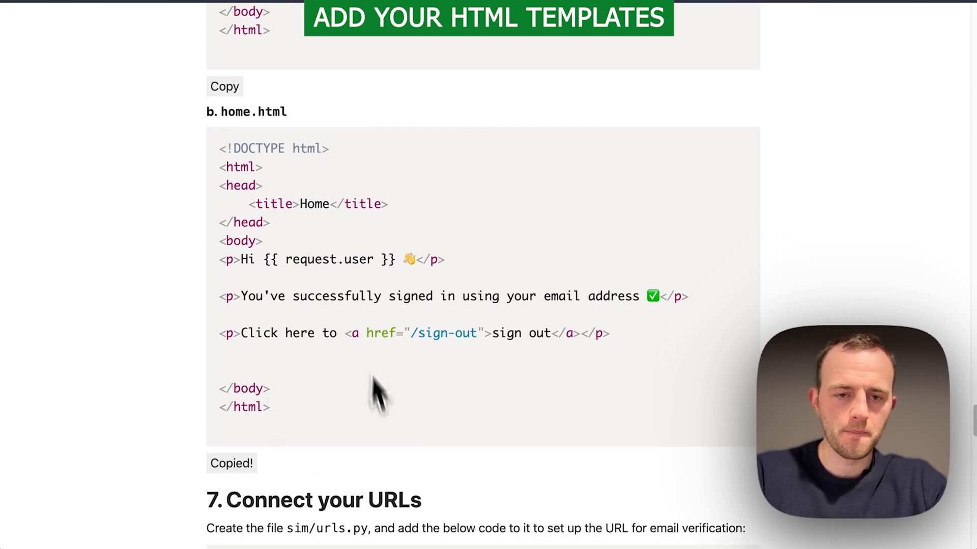
right_click(78, 250)
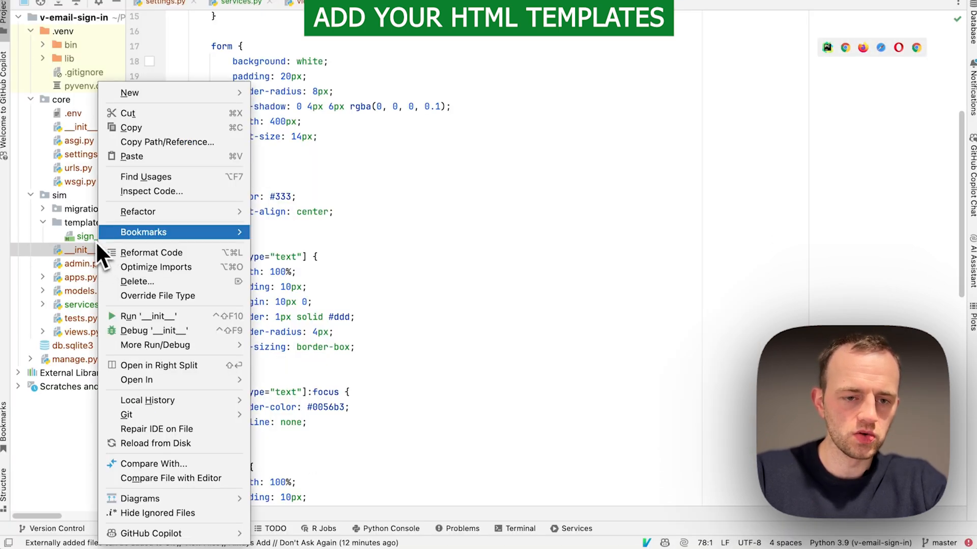
text(home.ht)
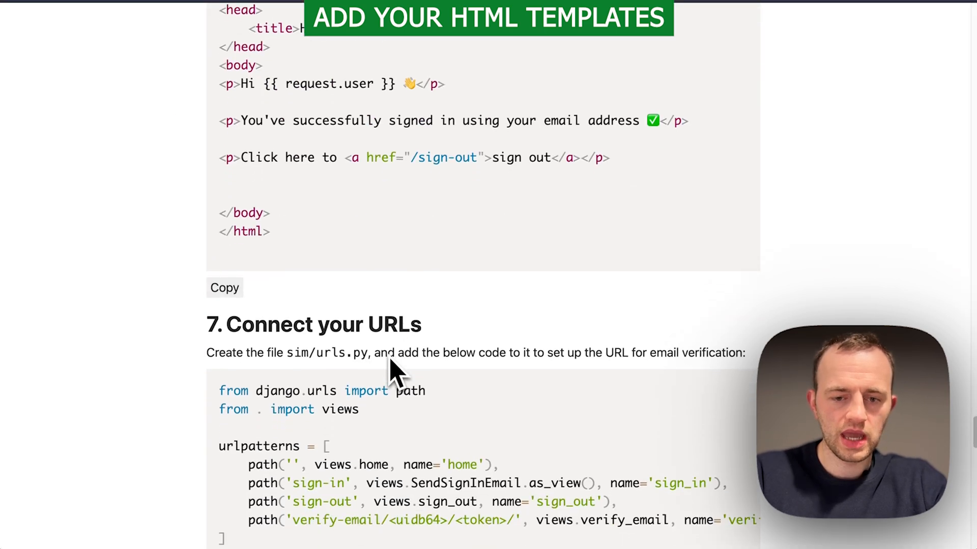
Create sim/urls.py with routes for home, sign-in, sign-out and verify-email
scroll(down, 3)
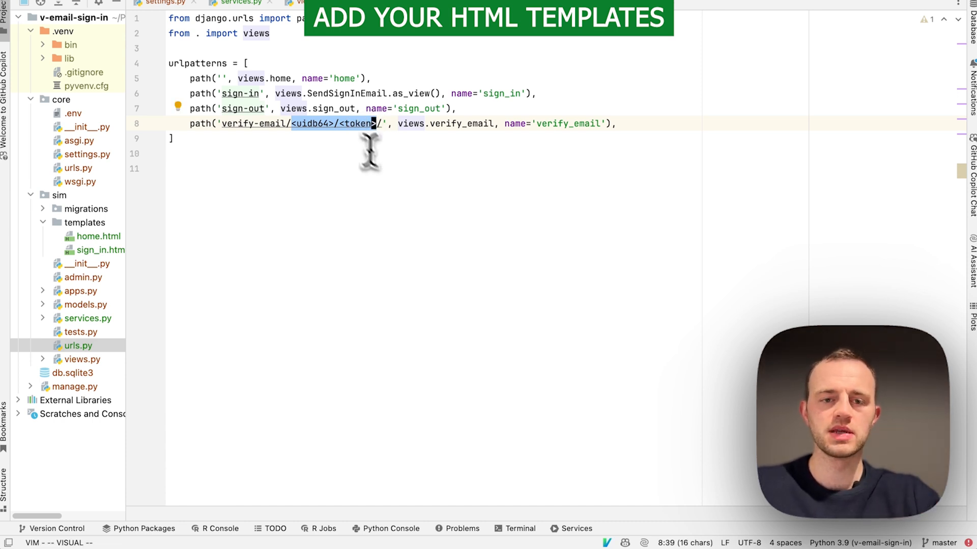
mouse_move(346, 143)
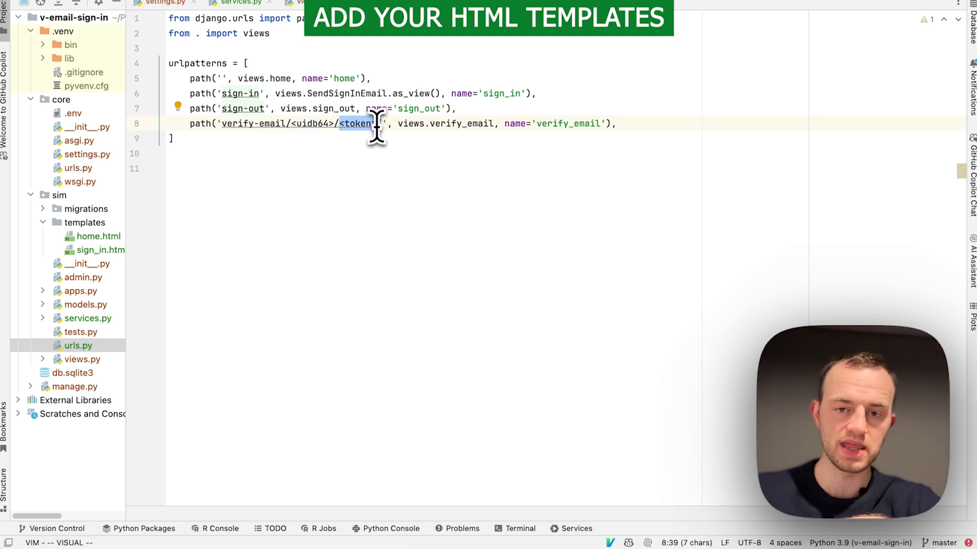
mouse_move(460, 123)
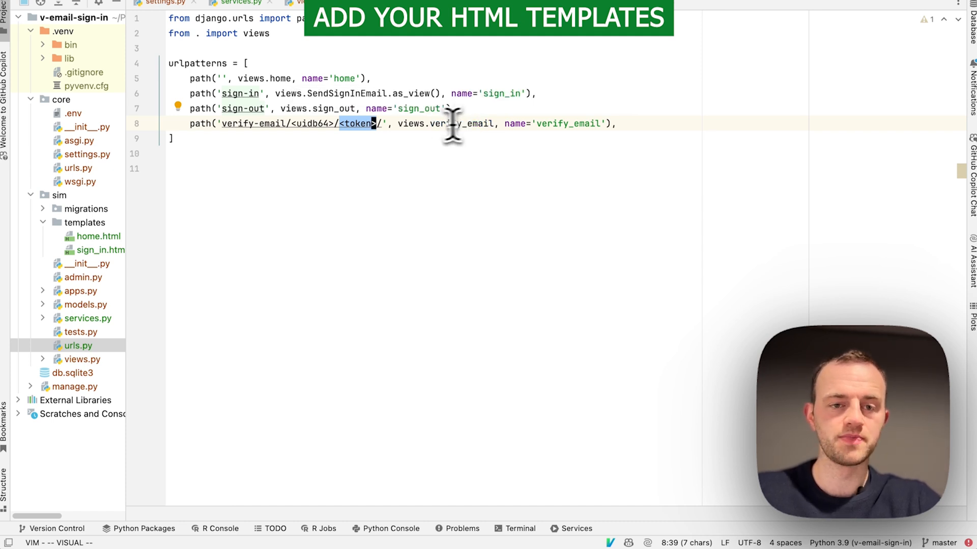
mouse_move(412, 298)
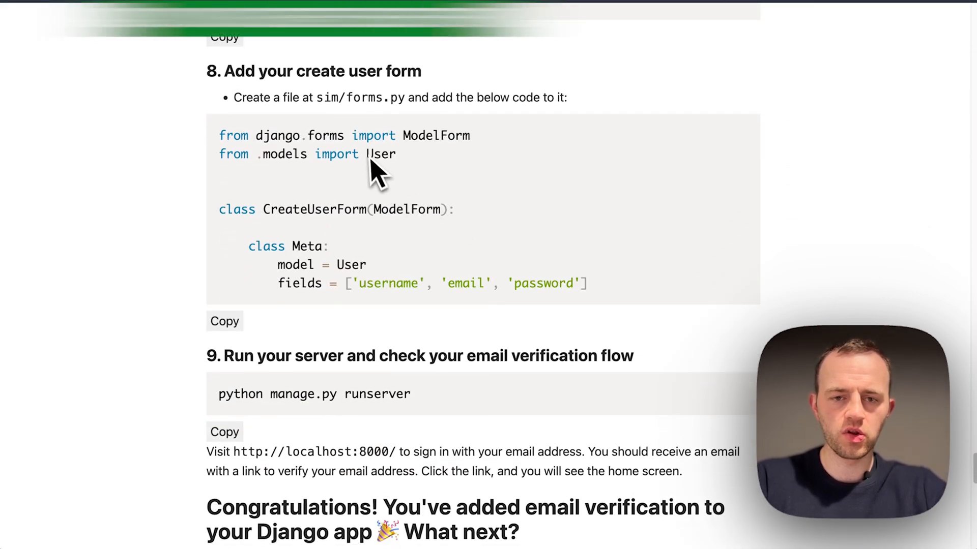
Copy the CreateUserForm code and add it as a new sim/forms.py module
click(224, 321)
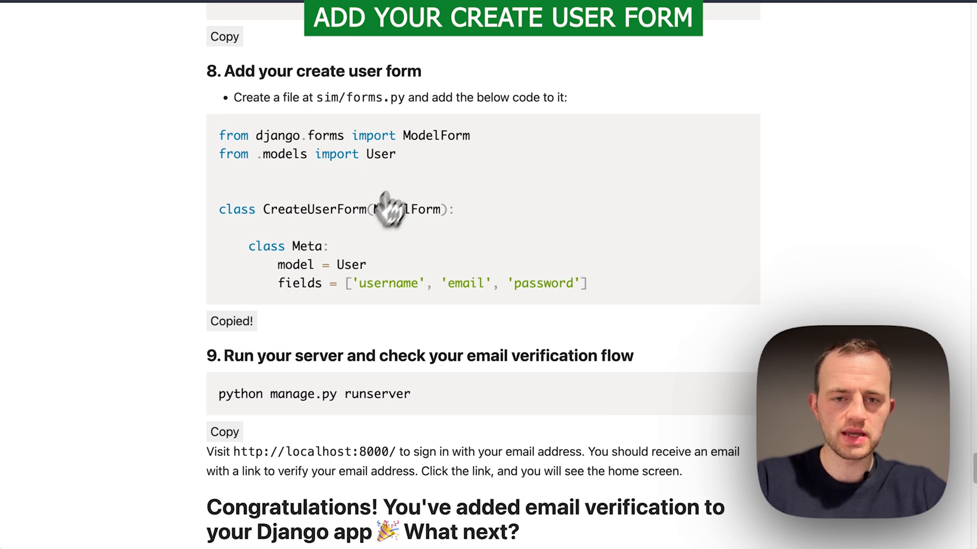
mouse_move(392, 112)
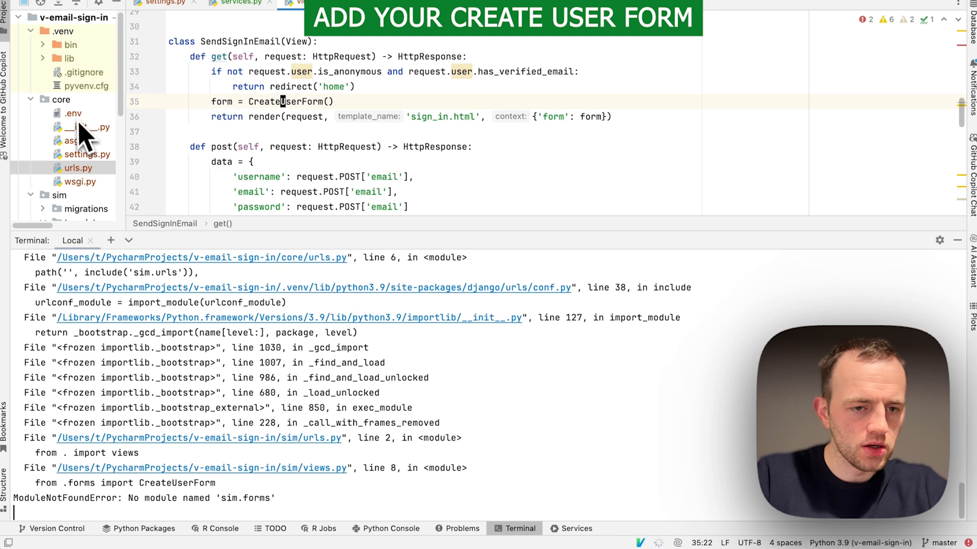
right_click(57, 195)
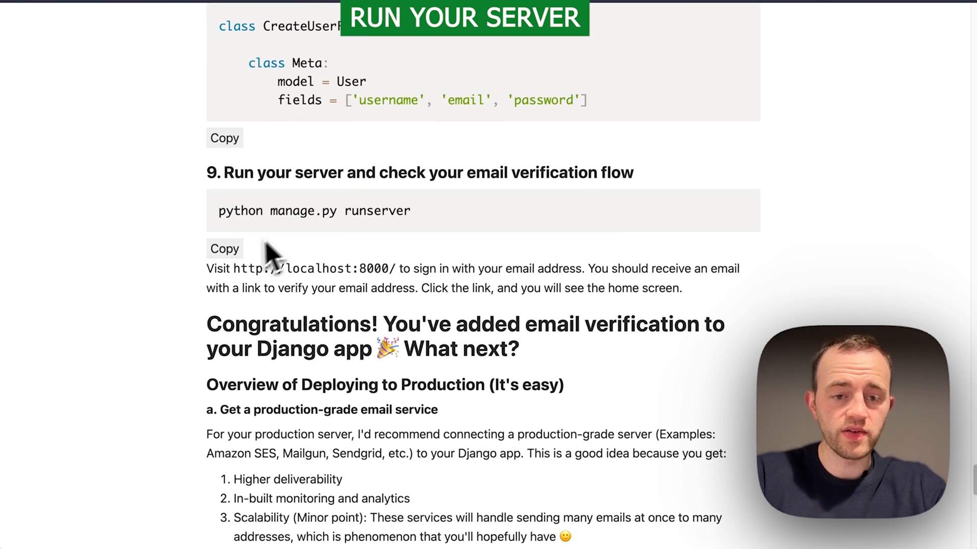
Run 'python manage.py runserver' in the Terminal to start the Django server
click(224, 249)
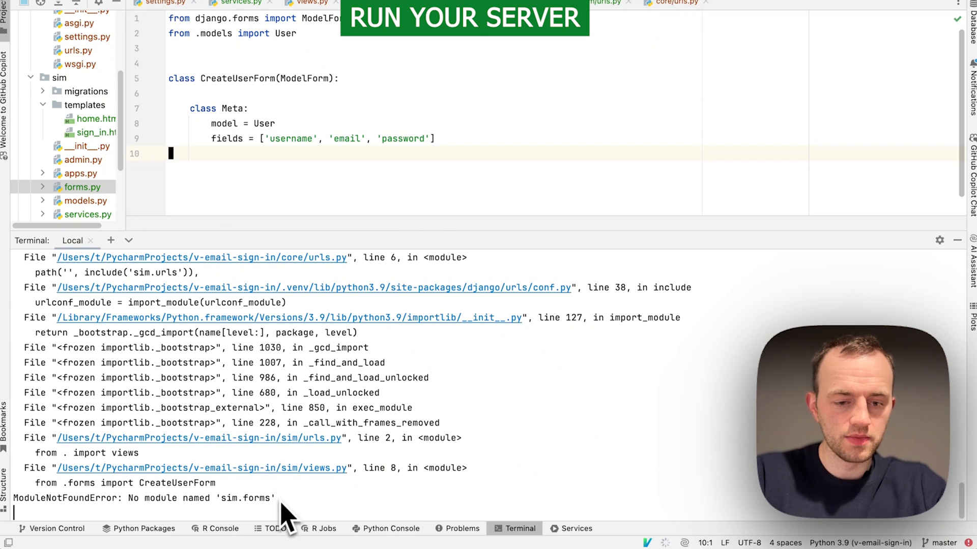
text(python manage.py runserver)
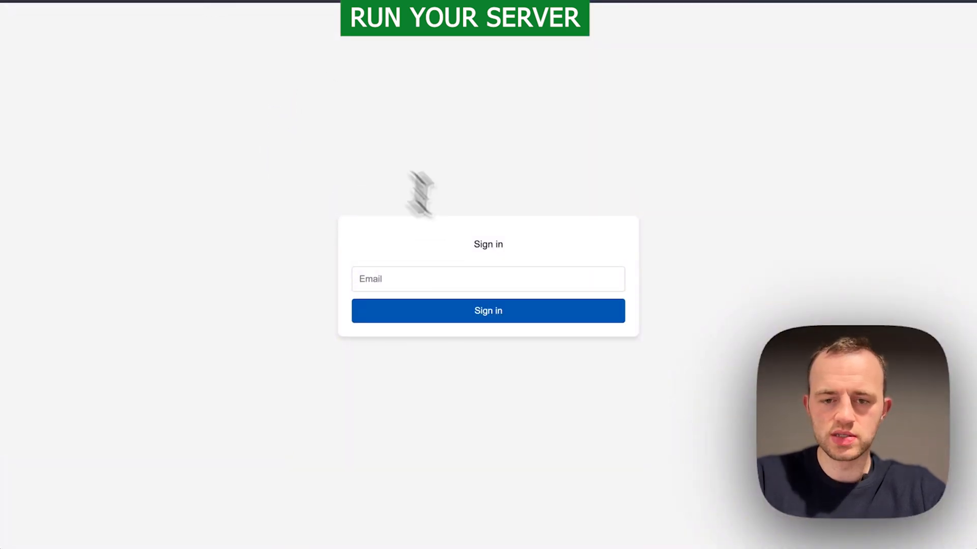
click(488, 279)
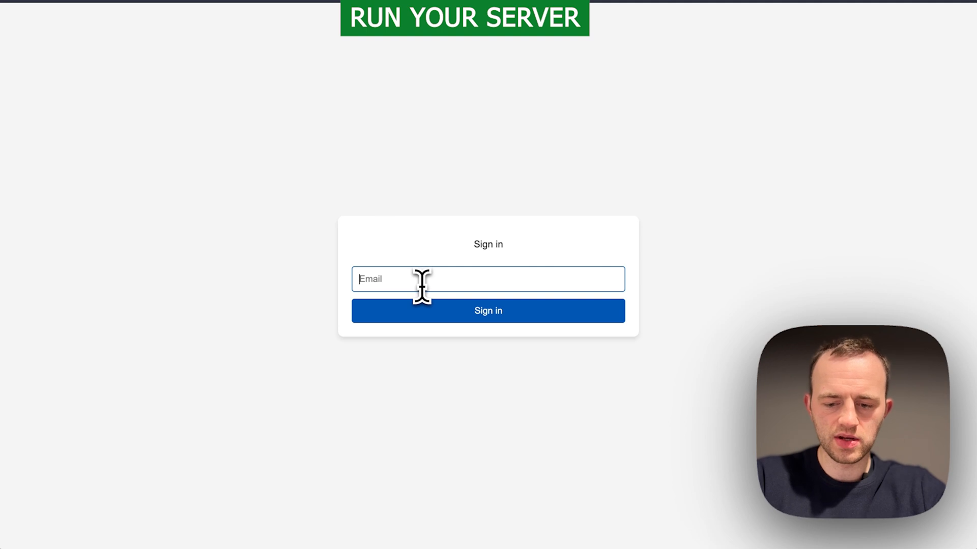
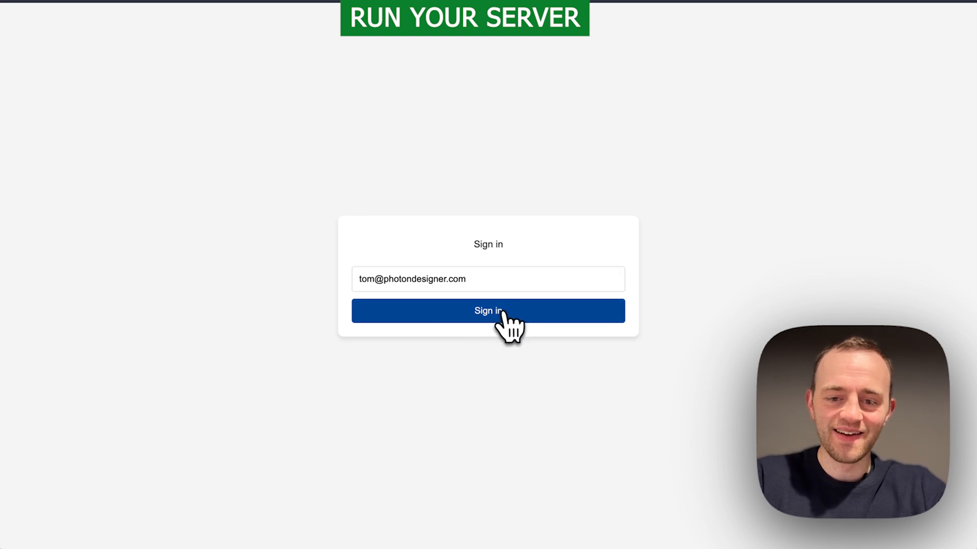
click(488, 310)
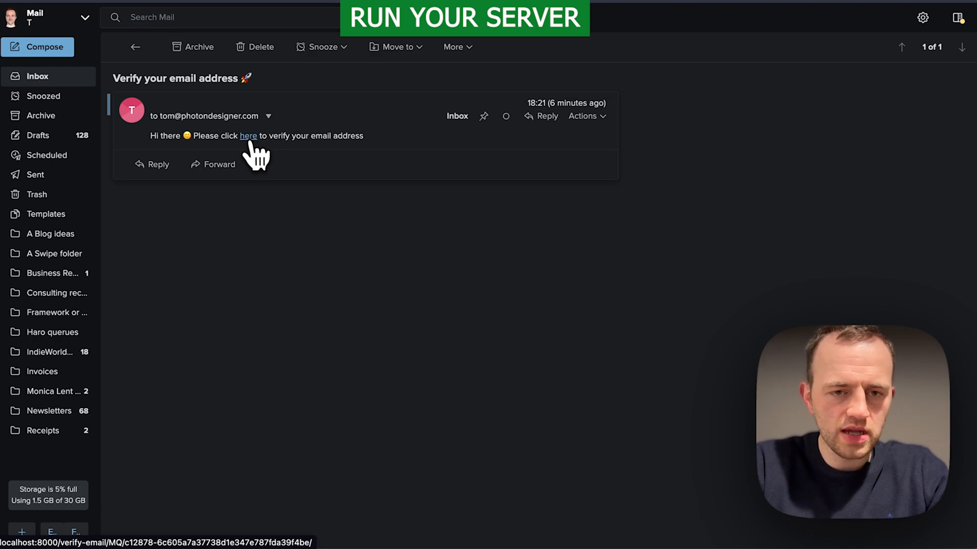
Follow the 'here' verification link in the email, then sign out from the home page
click(248, 136)
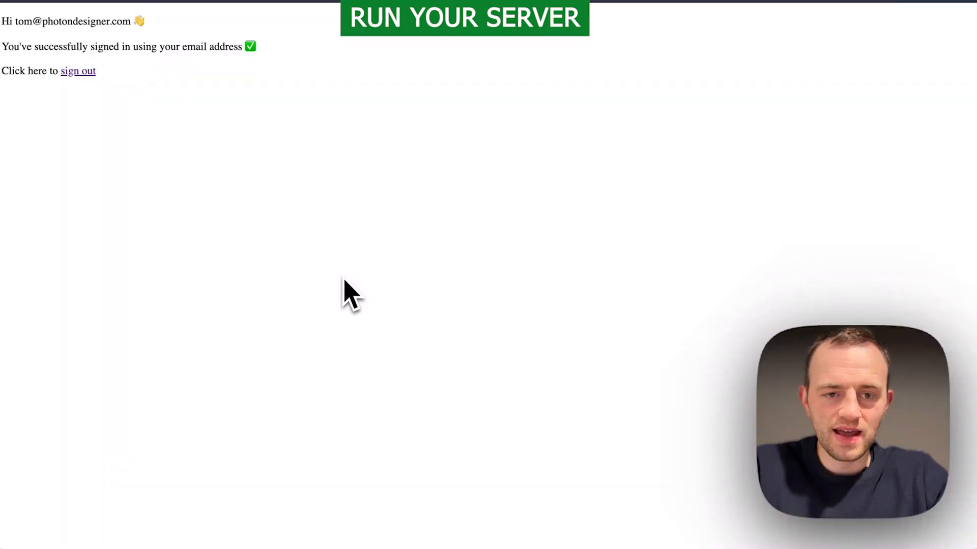
click(77, 70)
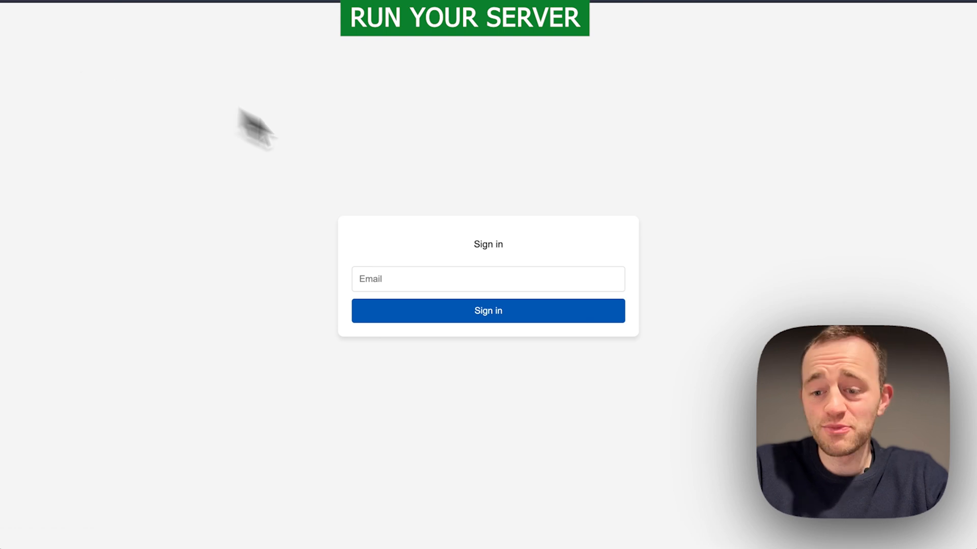
mouse_move(492, 261)
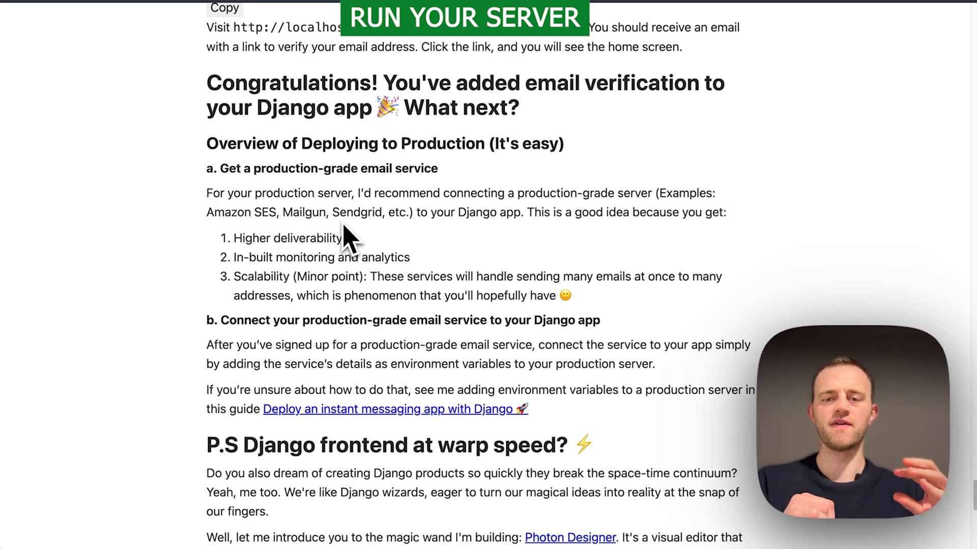
mouse_move(324, 159)
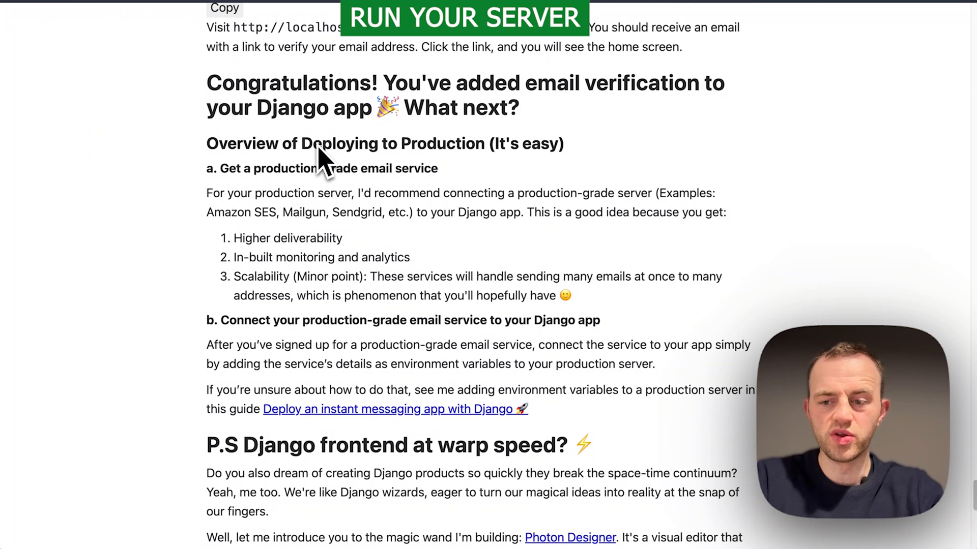